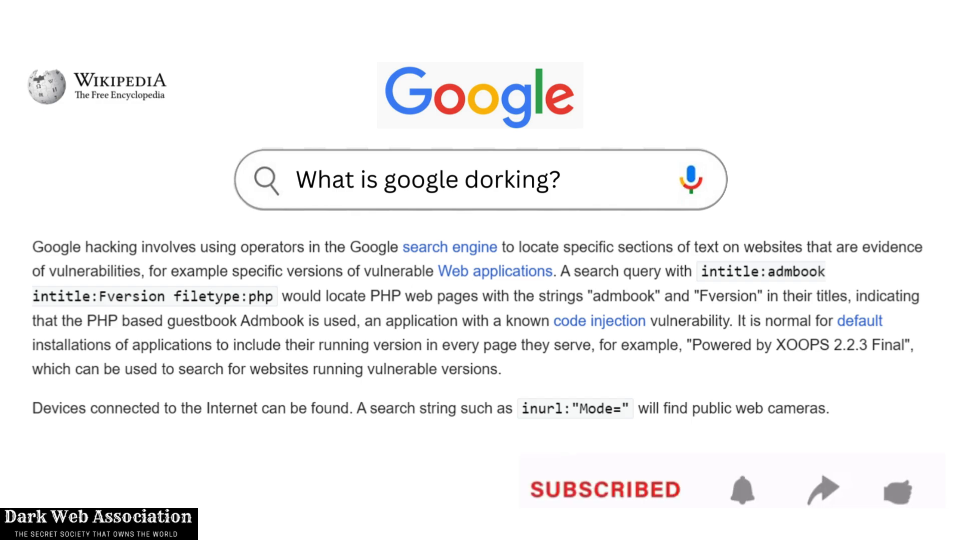
Advance the slides past Google dorking to the Shodan landing page introducing the device search engine
click(741, 489)
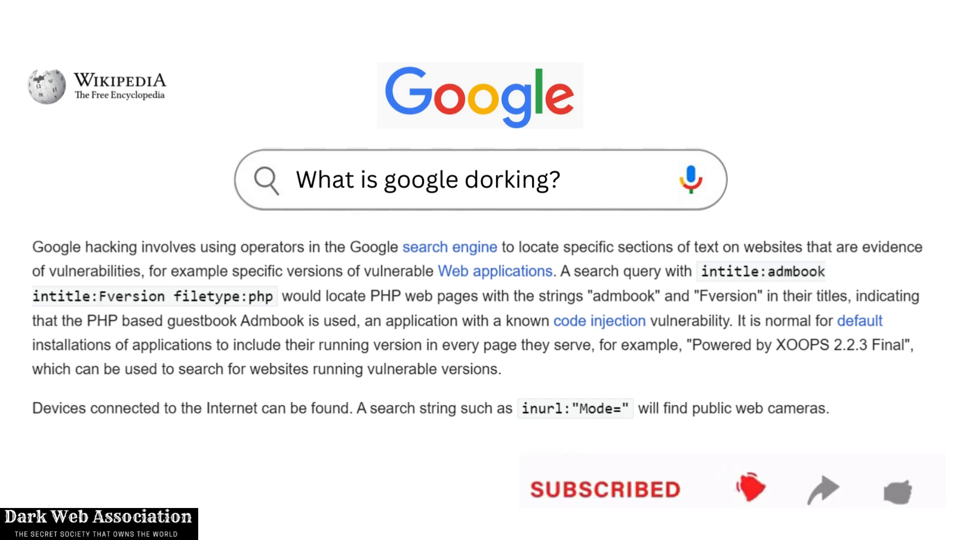
click(749, 488)
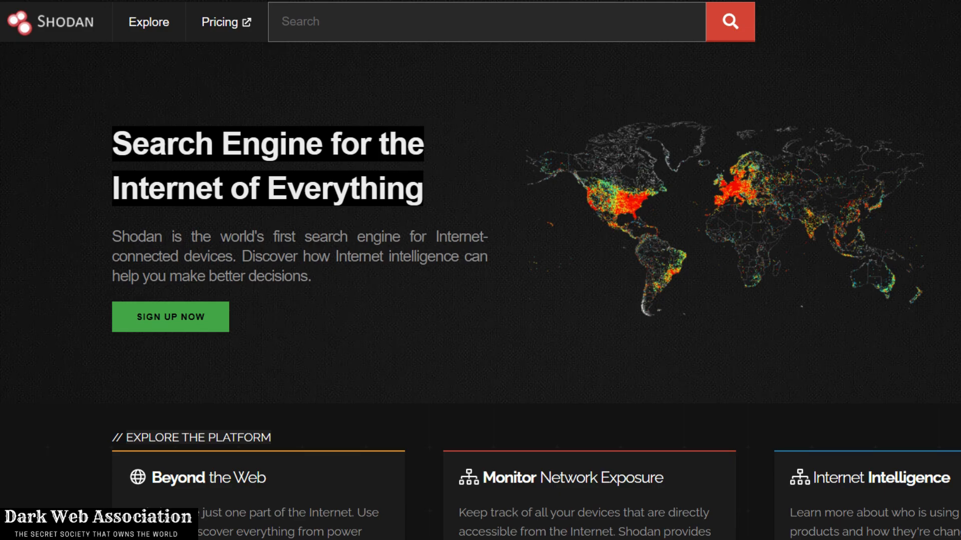
Scroll the awesome-shodan-queries README down to its Industrial Control Systems queries
click(193, 25)
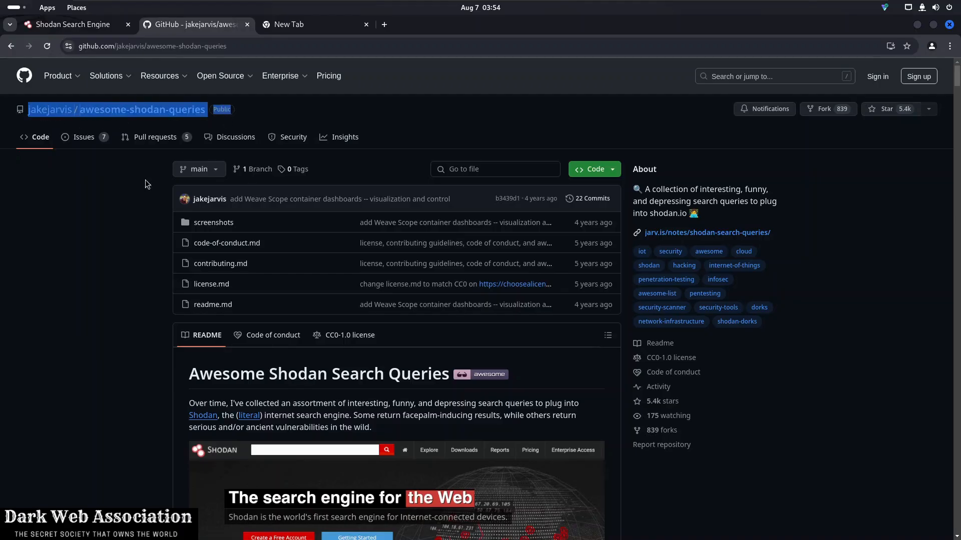
scroll(down, 3)
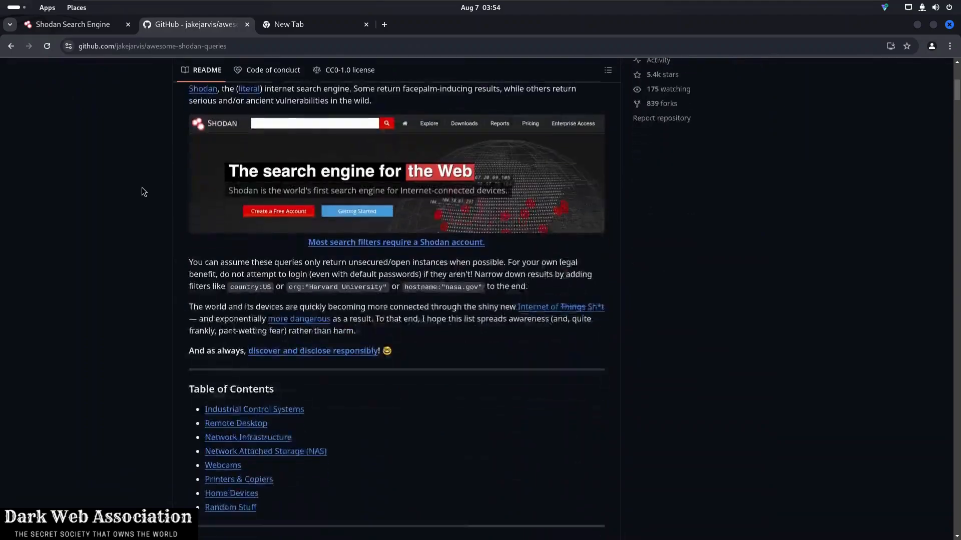
scroll(down, 3)
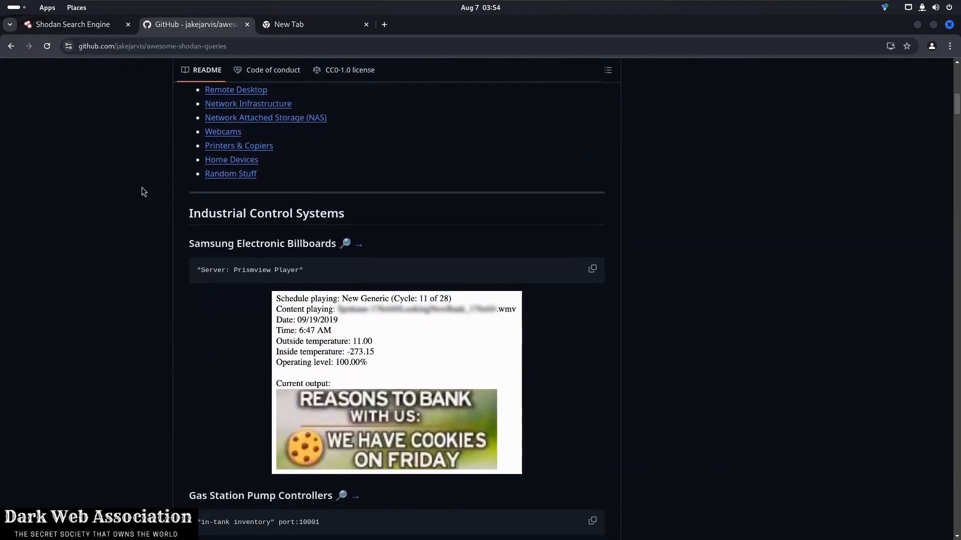
scroll(down, 3)
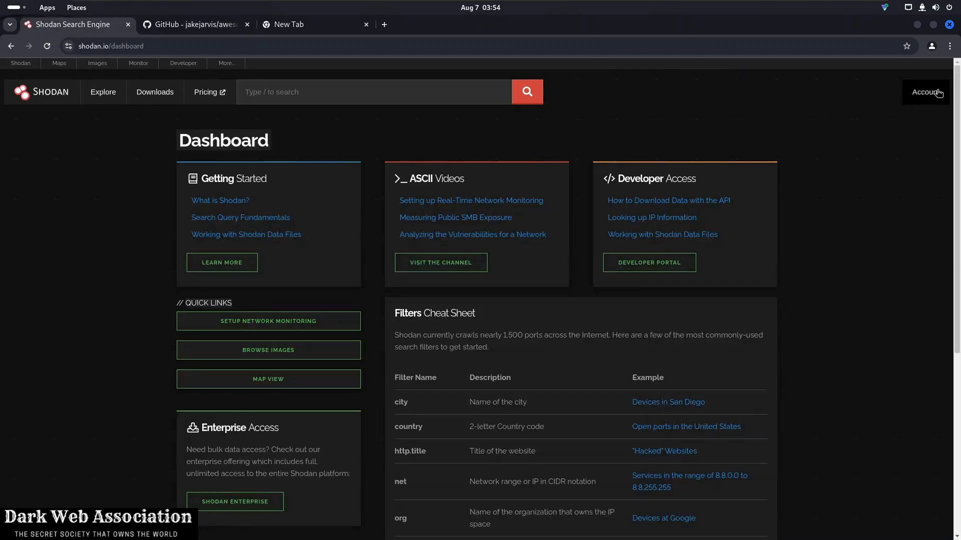
Sign in to a free Shodan account with username and password
click(925, 92)
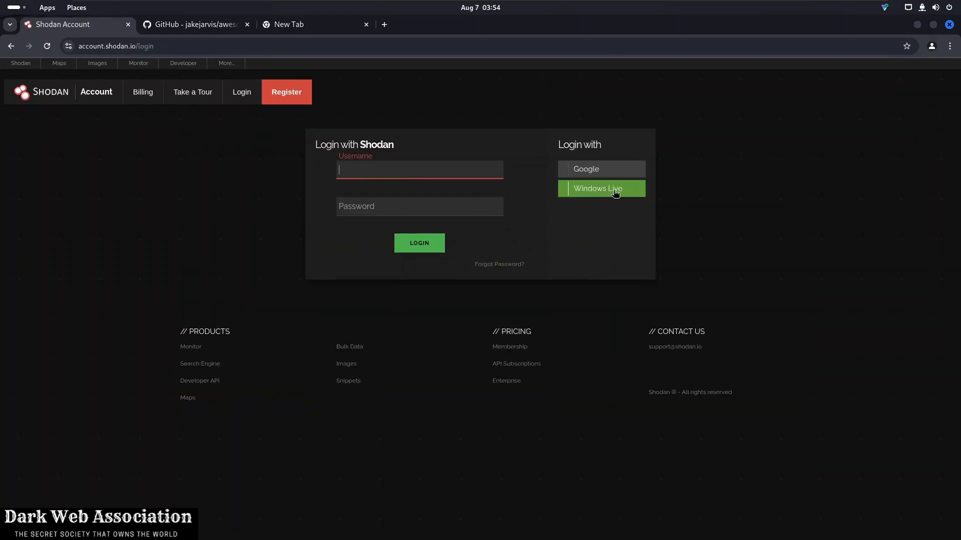
click(419, 243)
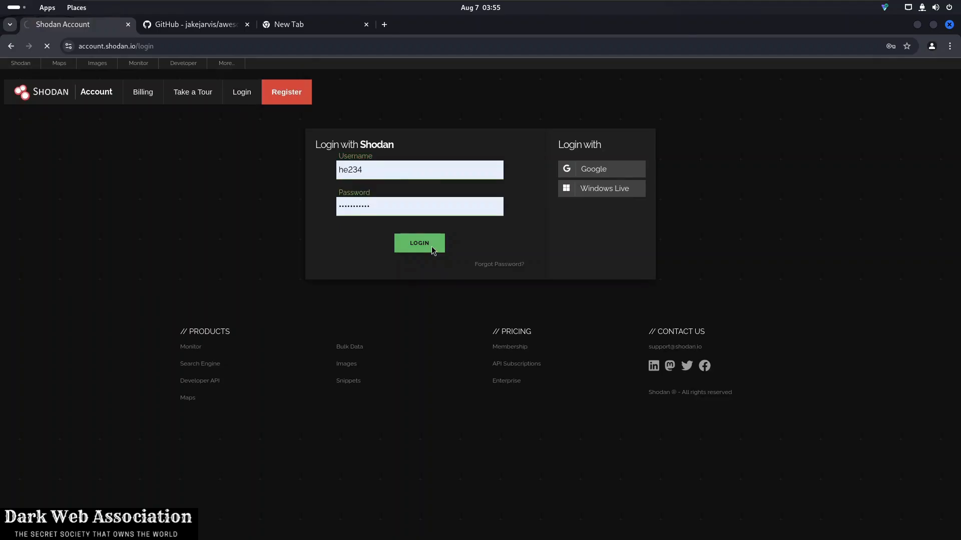
click(419, 243)
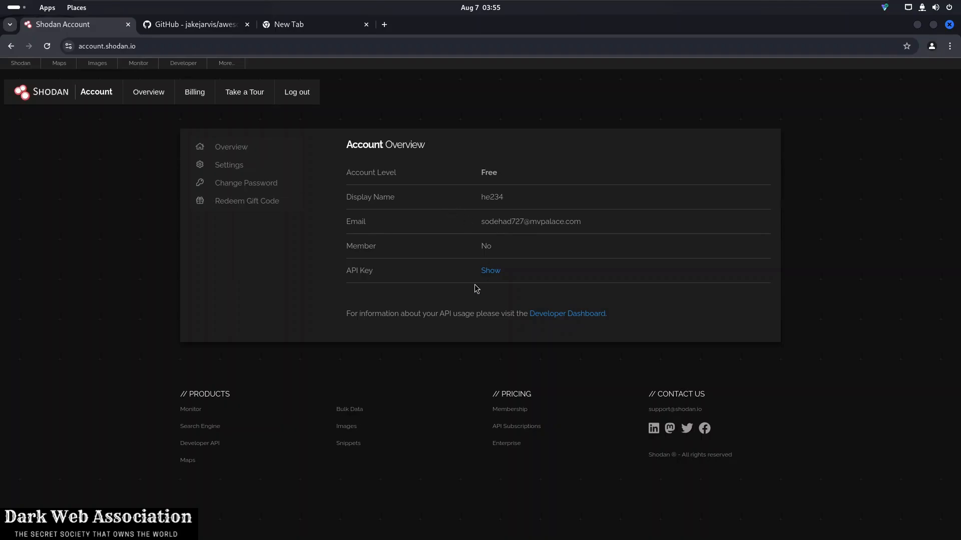
mouse_move(328, 224)
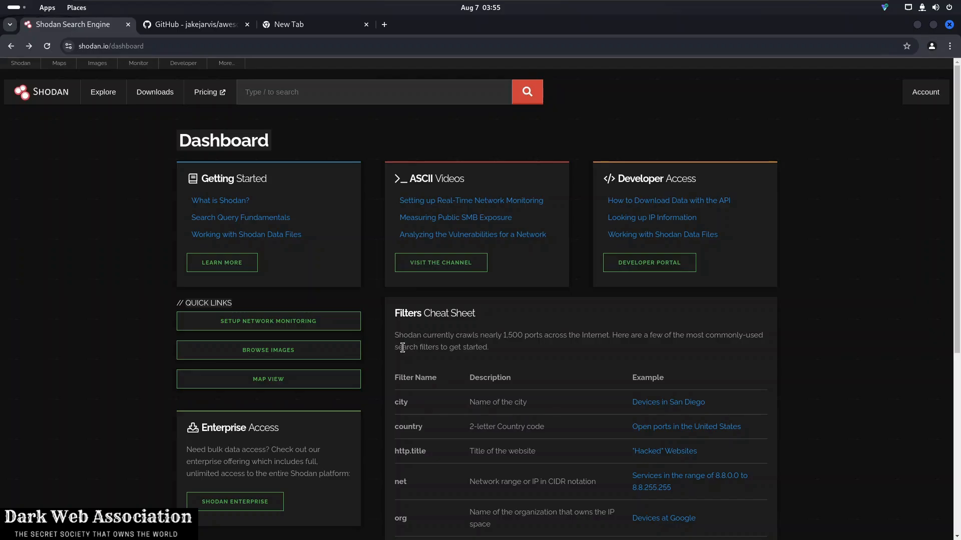
Scroll the dashboard to the Filters Cheat Sheet and request View All Filters
scroll(down, 3)
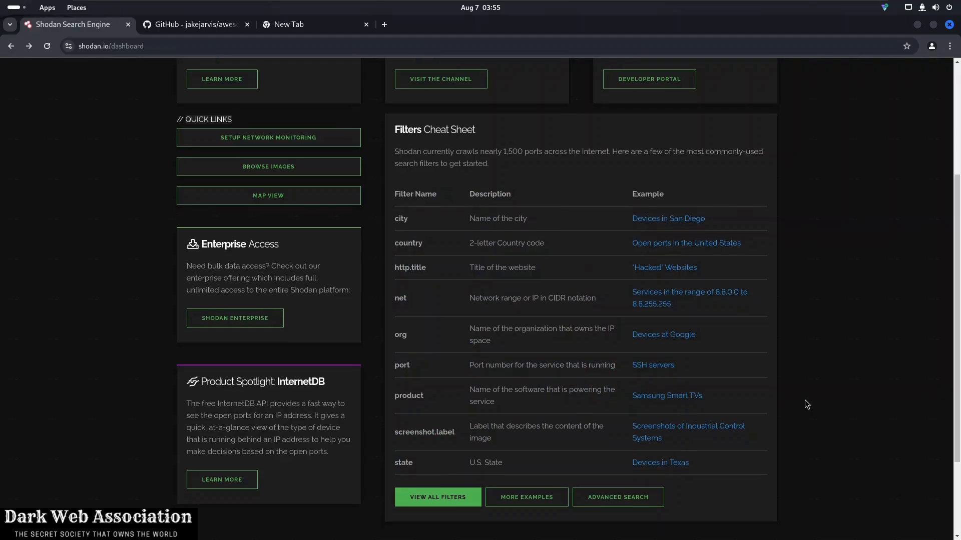
scroll(down, 3)
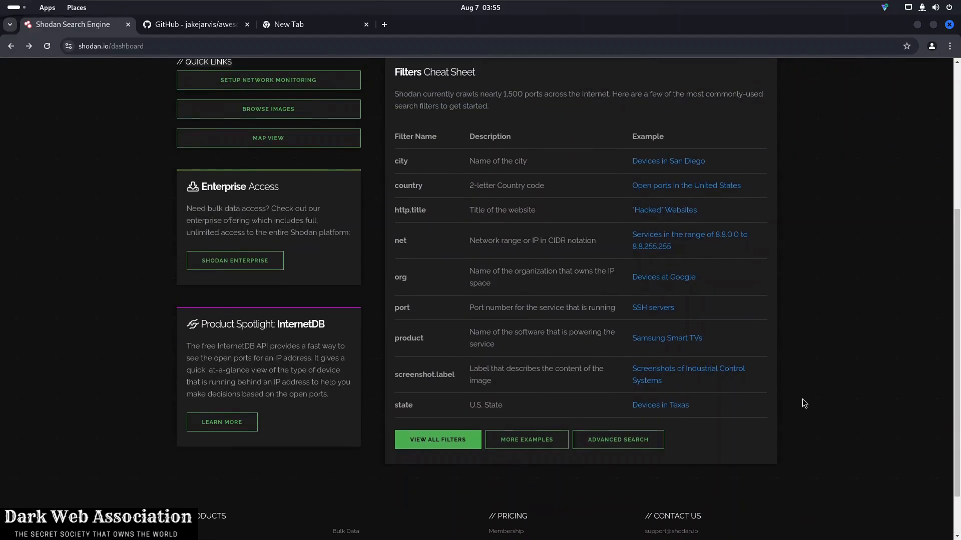
mouse_move(763, 314)
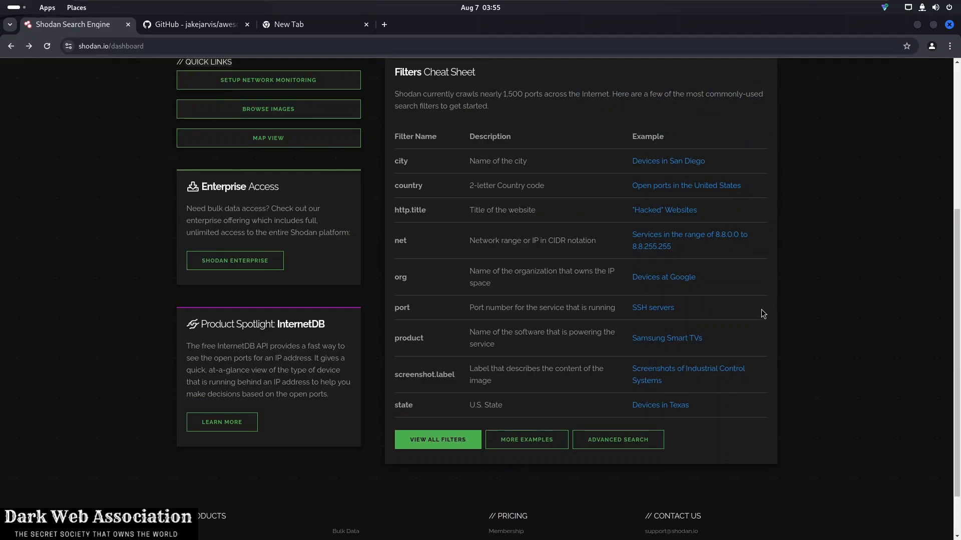
click(437, 439)
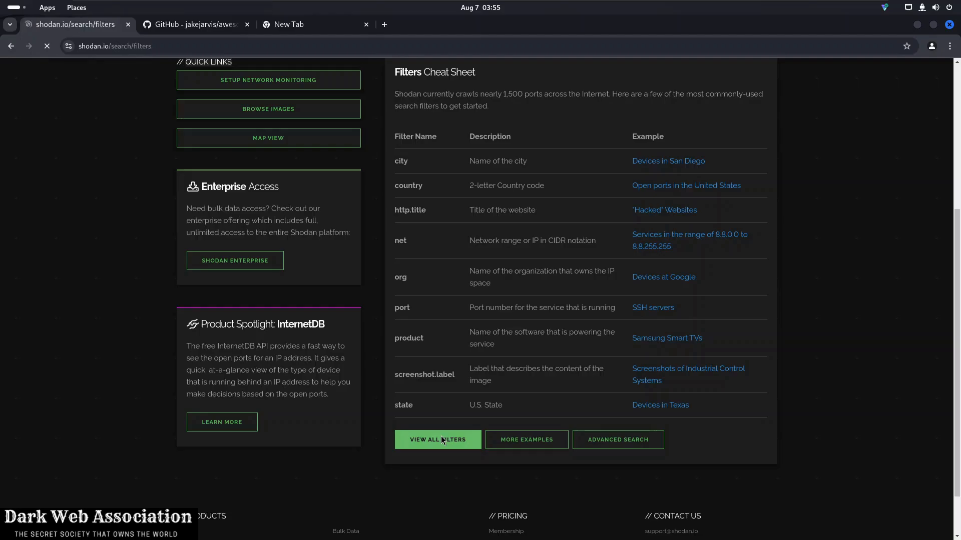
Let the Filter Reference page load and select text near the top of the filter list
click(437, 440)
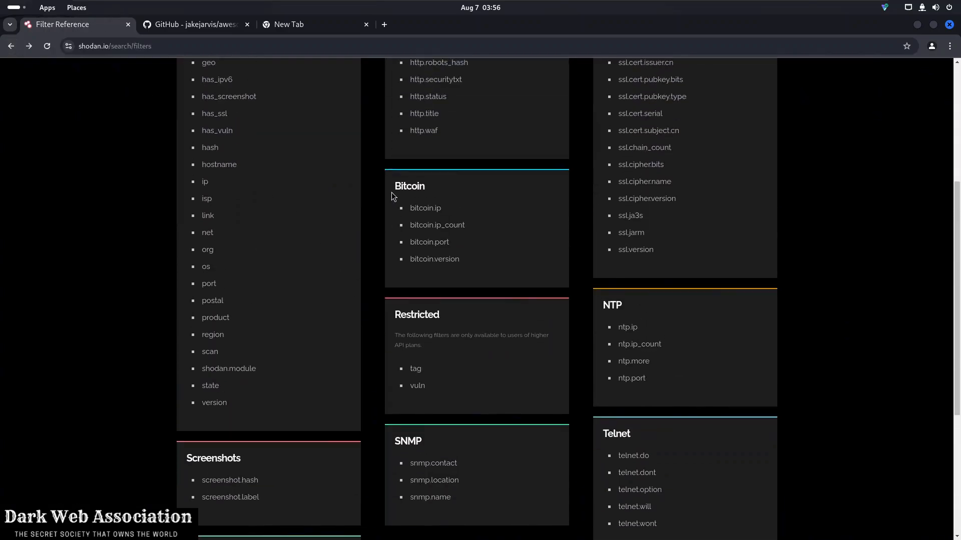
drag(394, 185, 441, 208)
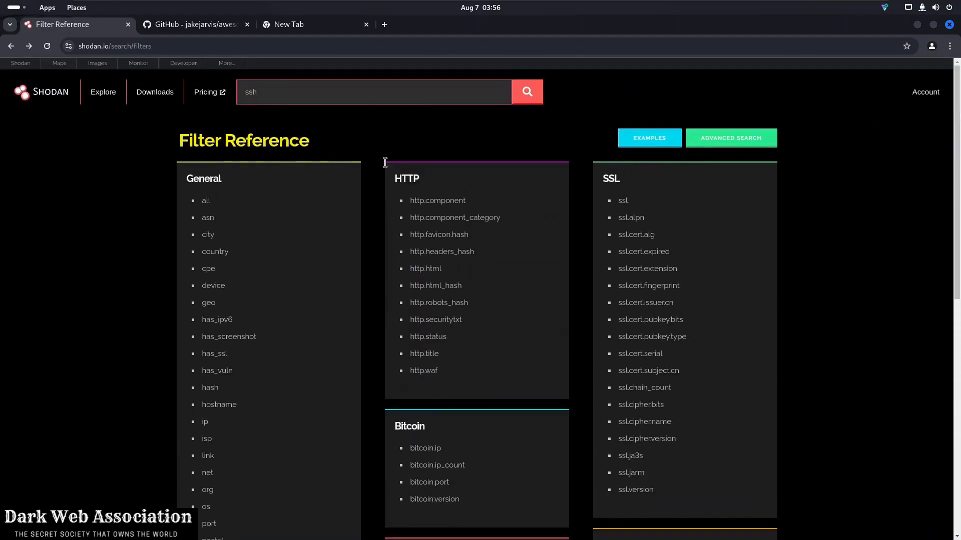
Search Shodan for webcam devices and scroll through the roughly 4,978 results
text(web)
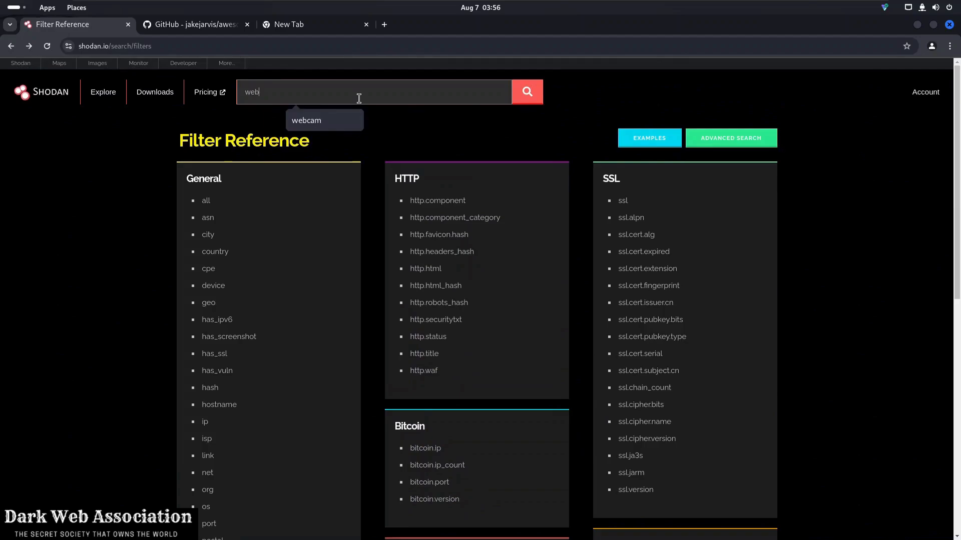
click(324, 120)
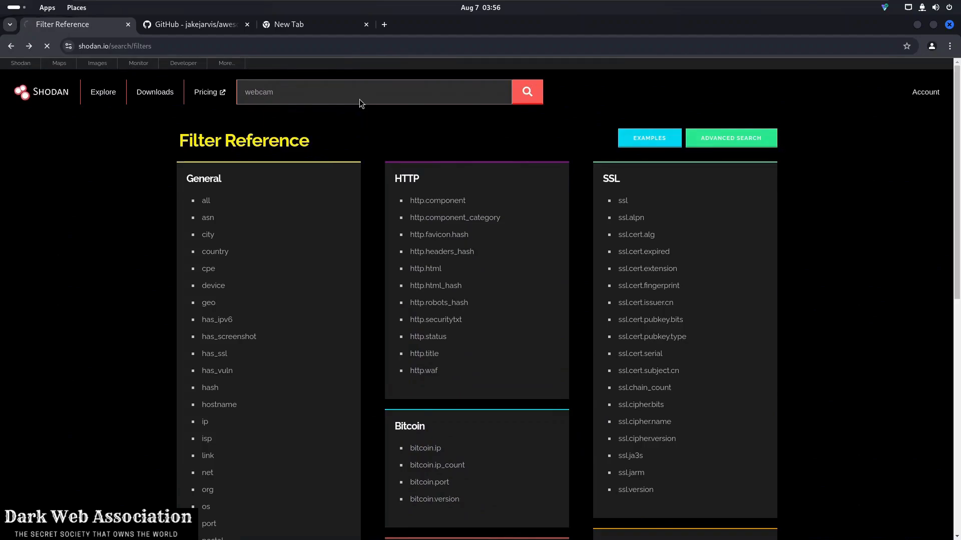
scroll(down, 3)
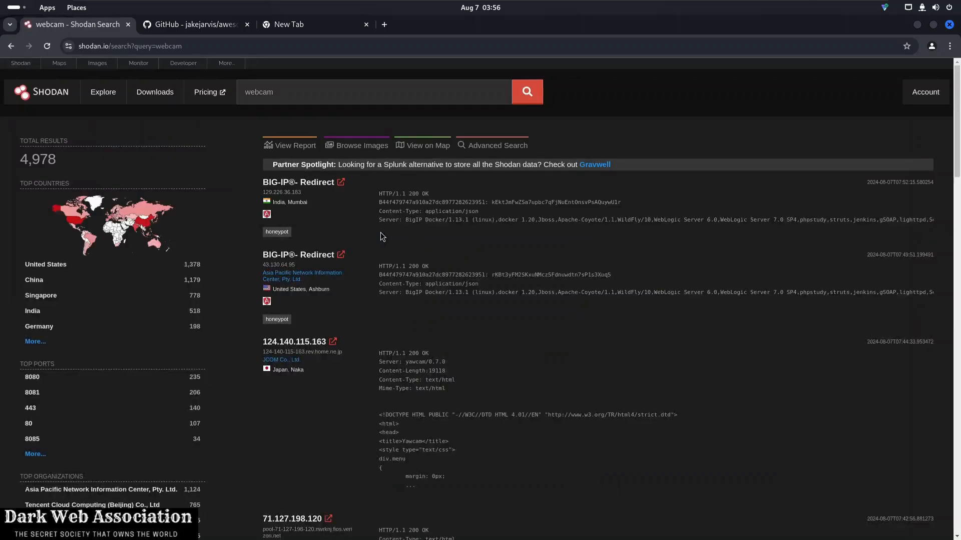
scroll(down, 3)
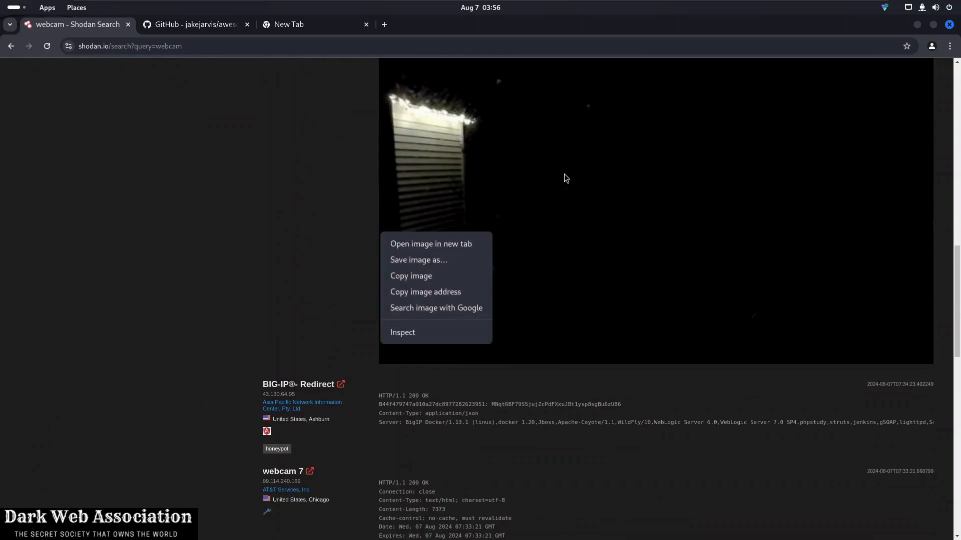
mouse_move(528, 321)
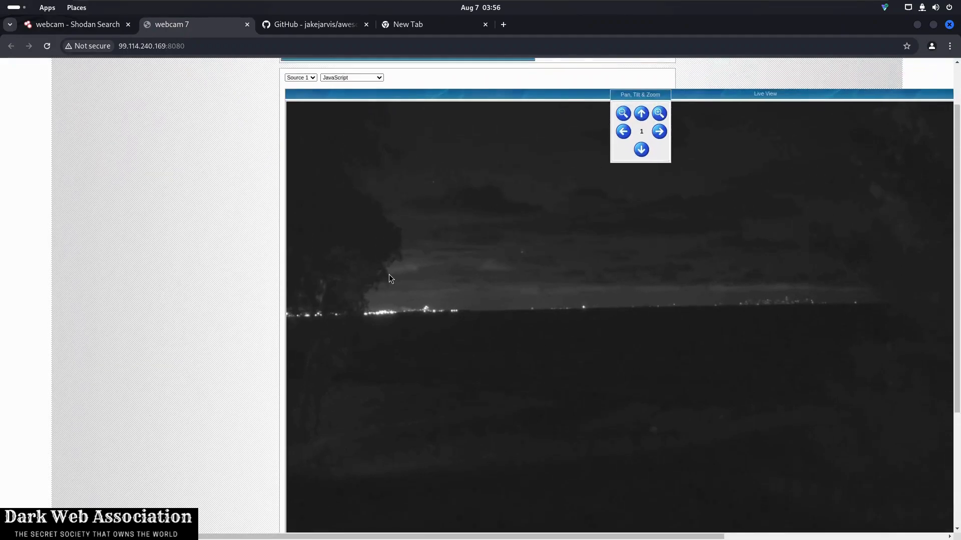
mouse_move(506, 280)
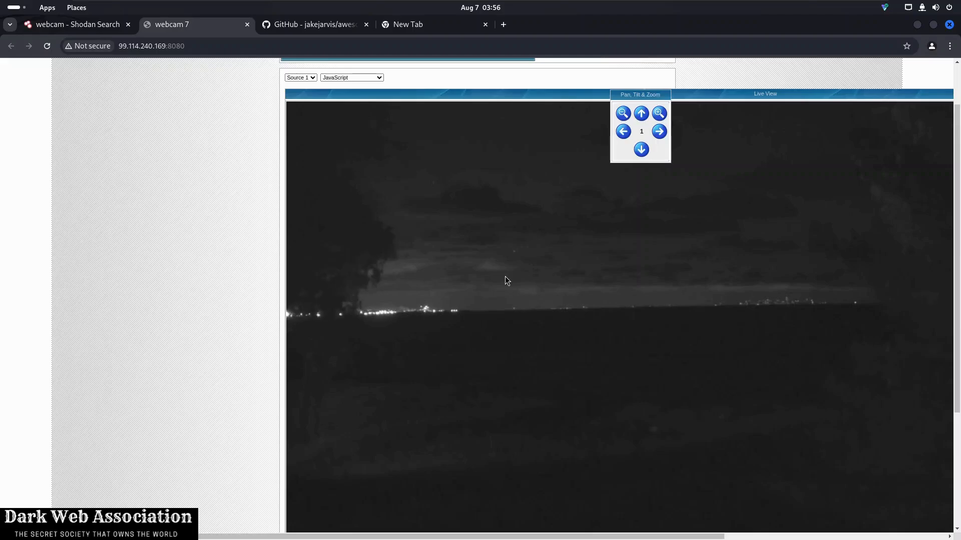
mouse_move(239, 346)
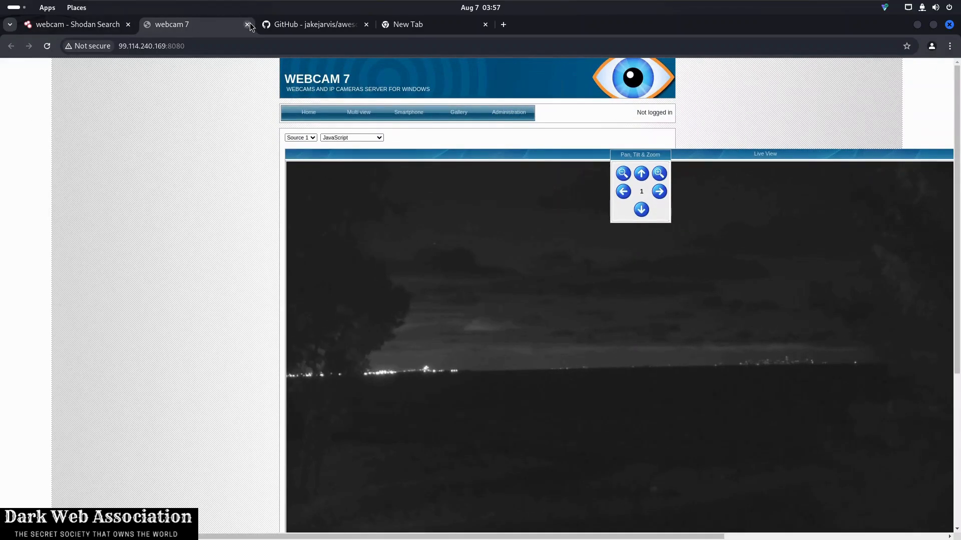
Close the WEBCAM 7 live-feed page and scroll through the 4,978 webcam results again
click(248, 25)
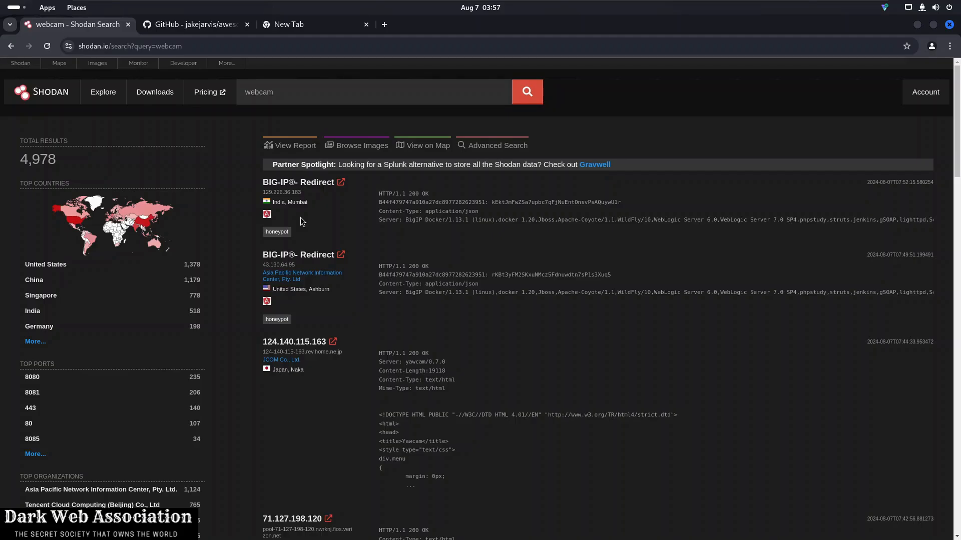
scroll(down, 3)
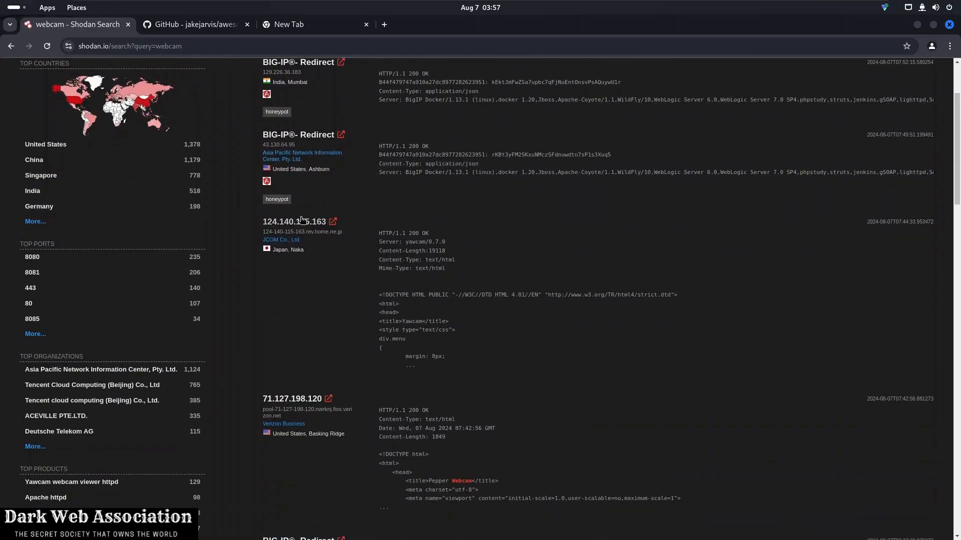
scroll(down, 3)
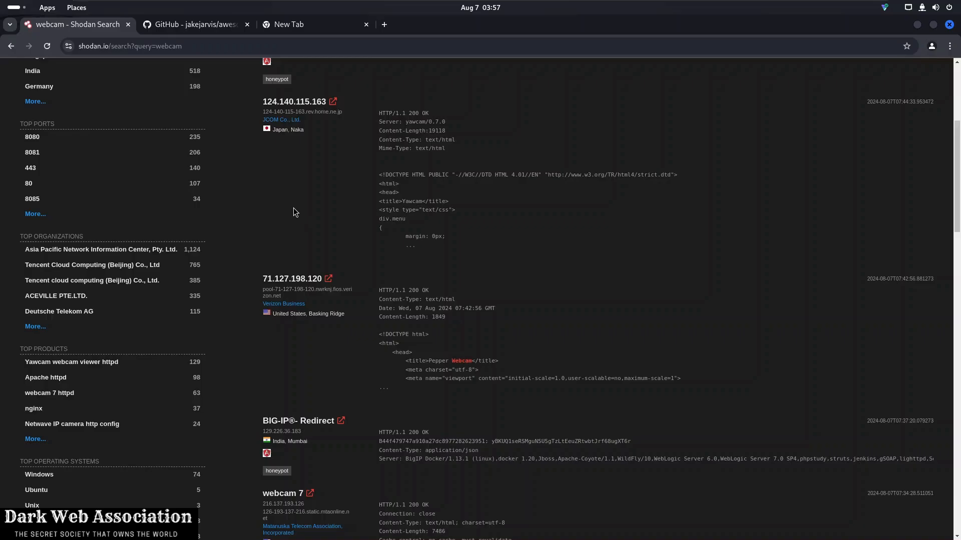
scroll(down, 3)
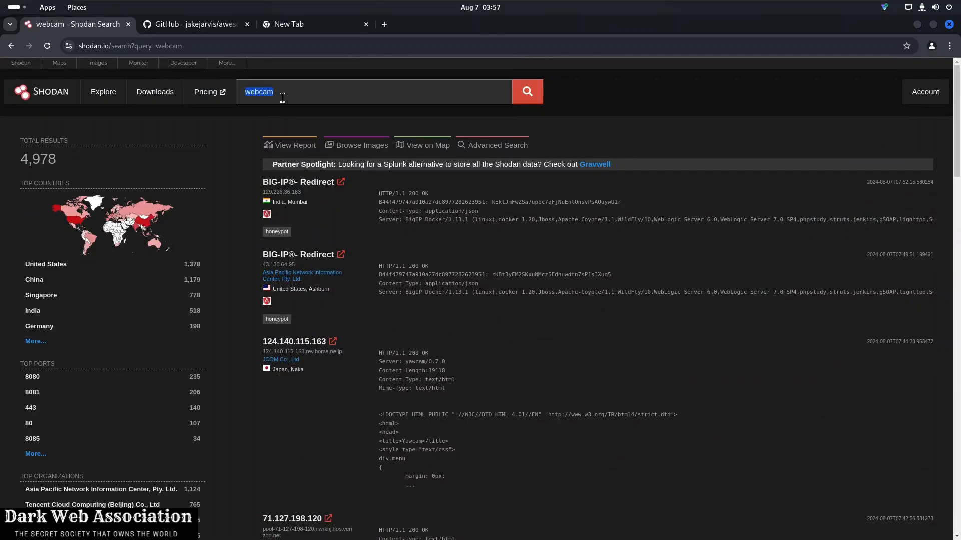
Search org:'Cambridge university', scroll the 62 results, then go back to the GitHub list
text(org:'Cambridge university)
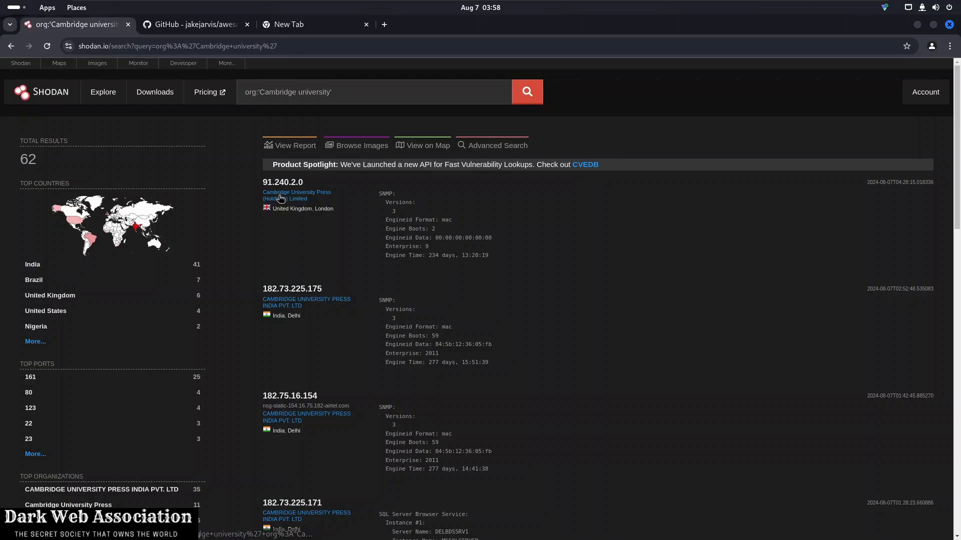
scroll(down, 3)
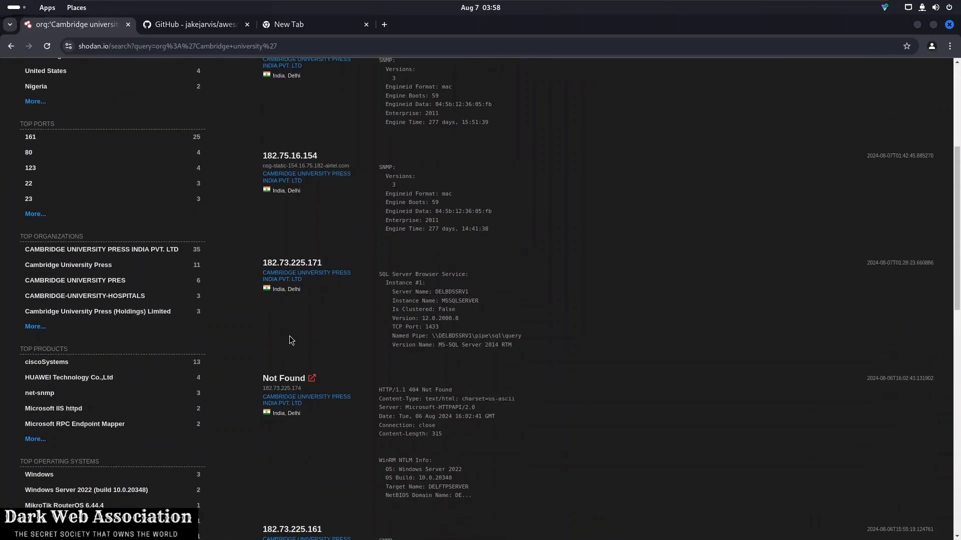
scroll(down, 3)
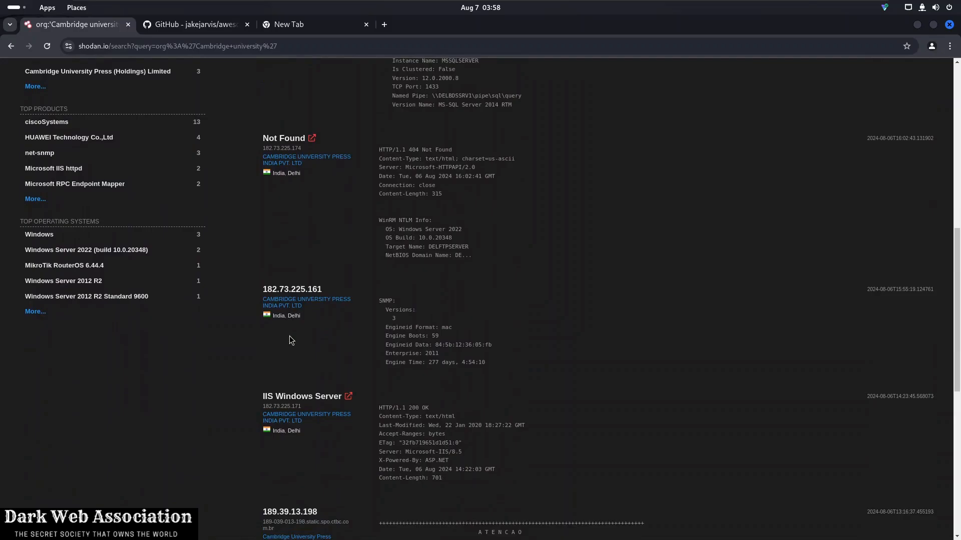
scroll(down, 3)
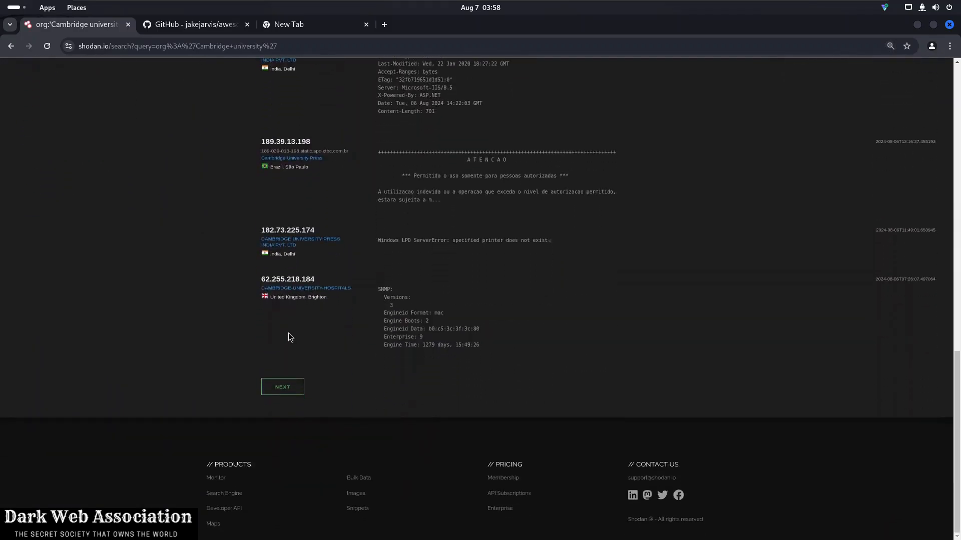
click(282, 387)
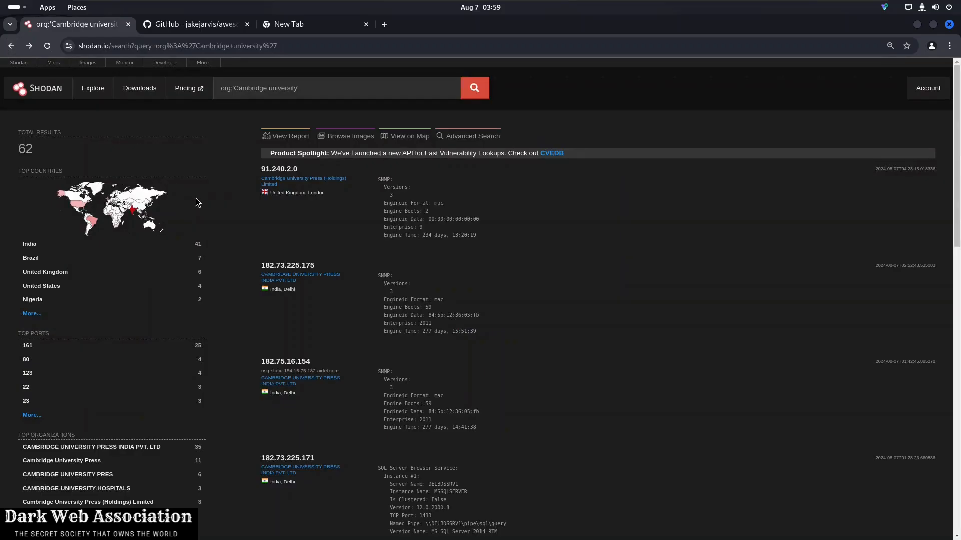
scroll(down, 3)
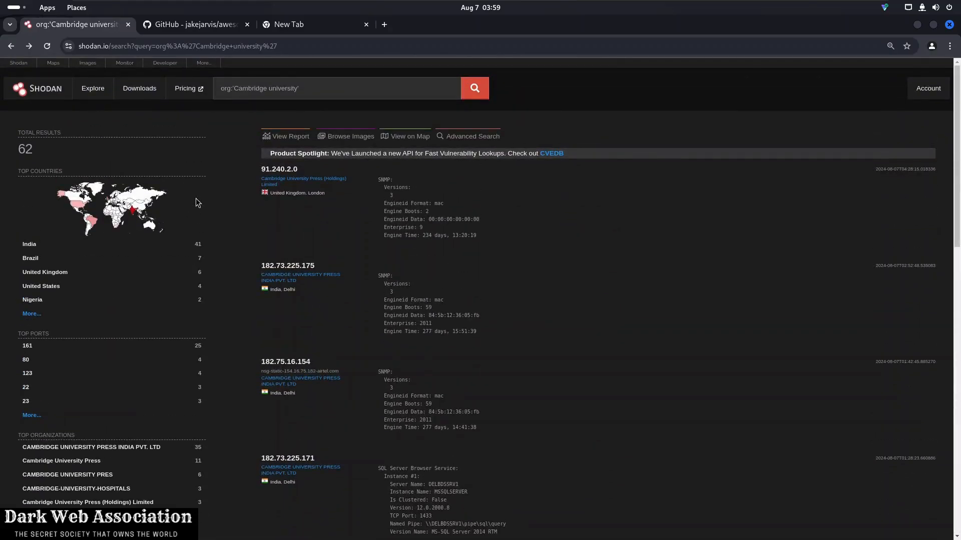
click(193, 24)
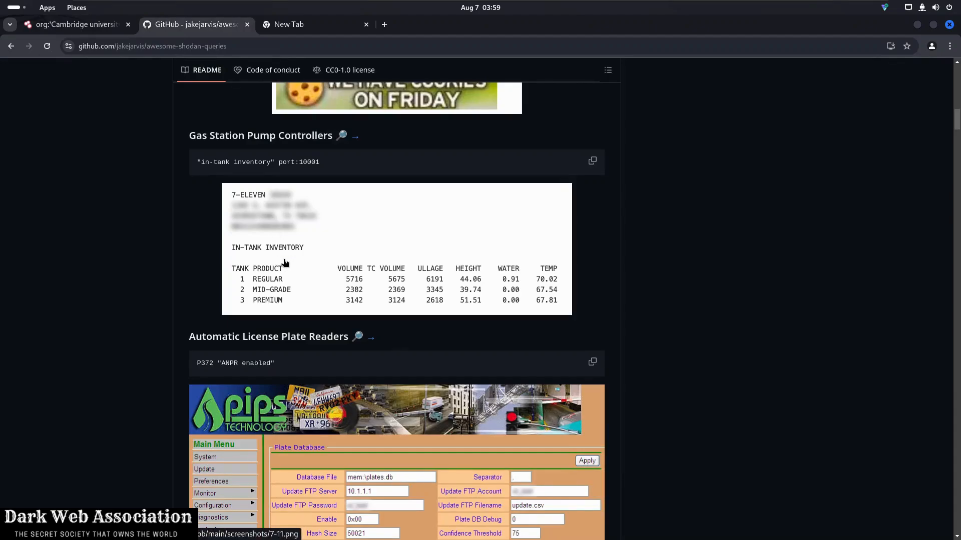
Scroll the README to the "voter system serial" country:US query and return to Shodan
scroll(down, 3)
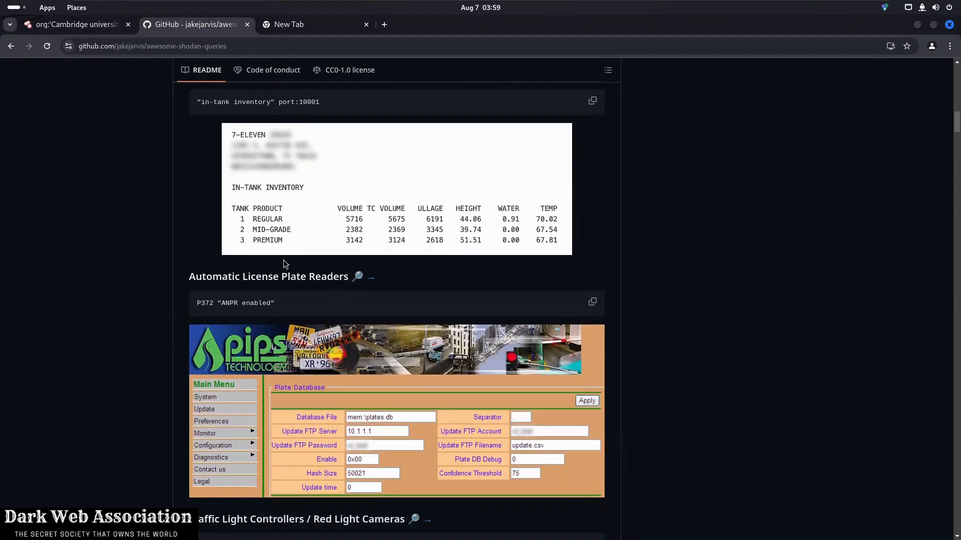
scroll(down, 3)
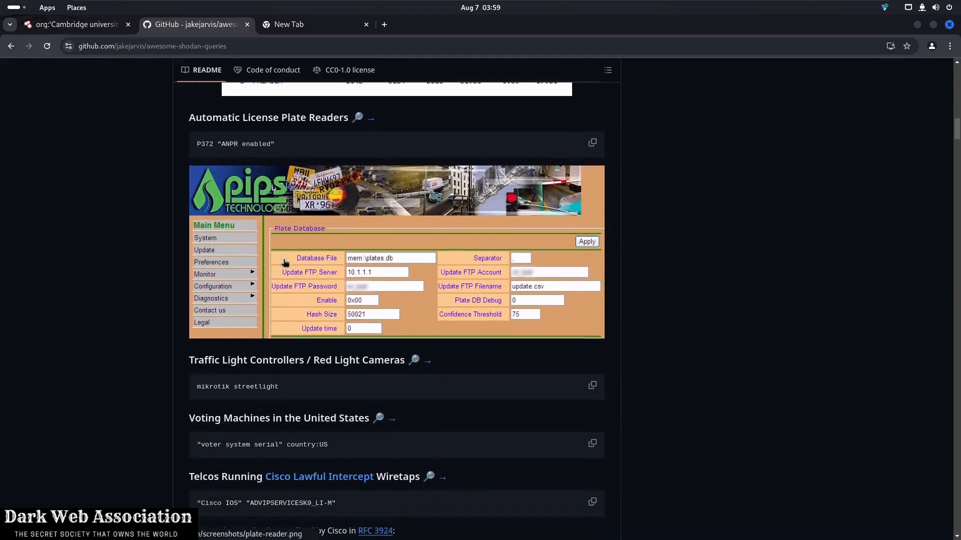
scroll(down, 3)
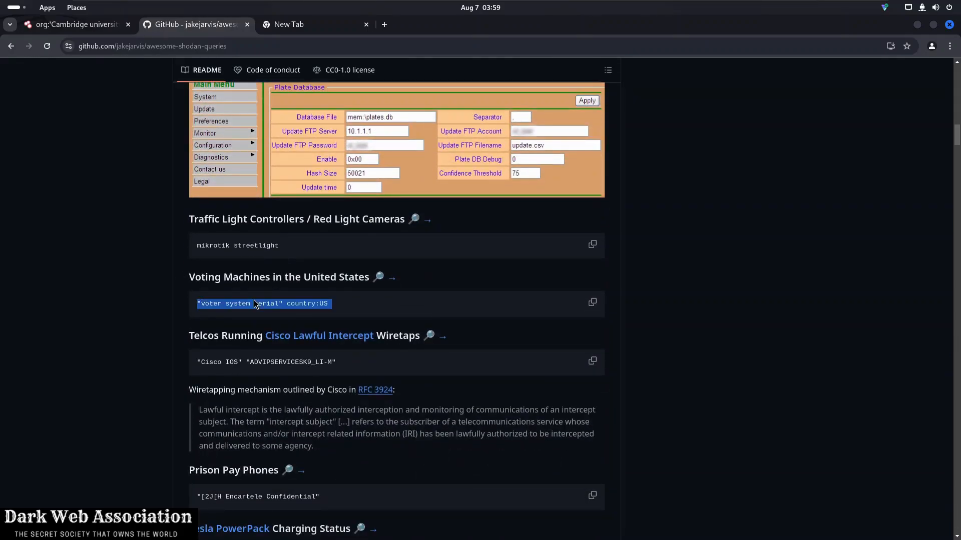
click(74, 25)
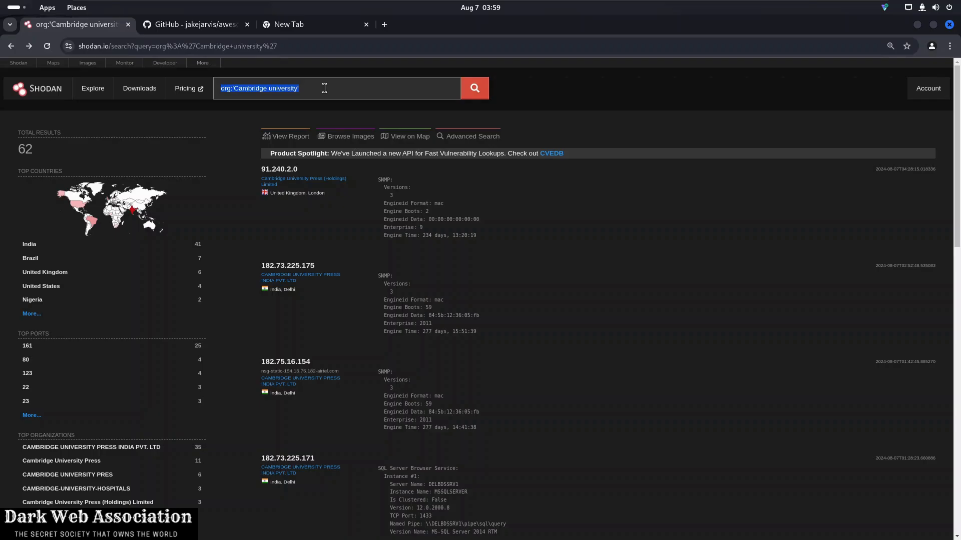
Search "voter system serial" country:US and scroll through the 19 results
text("voter system serial" country:US)
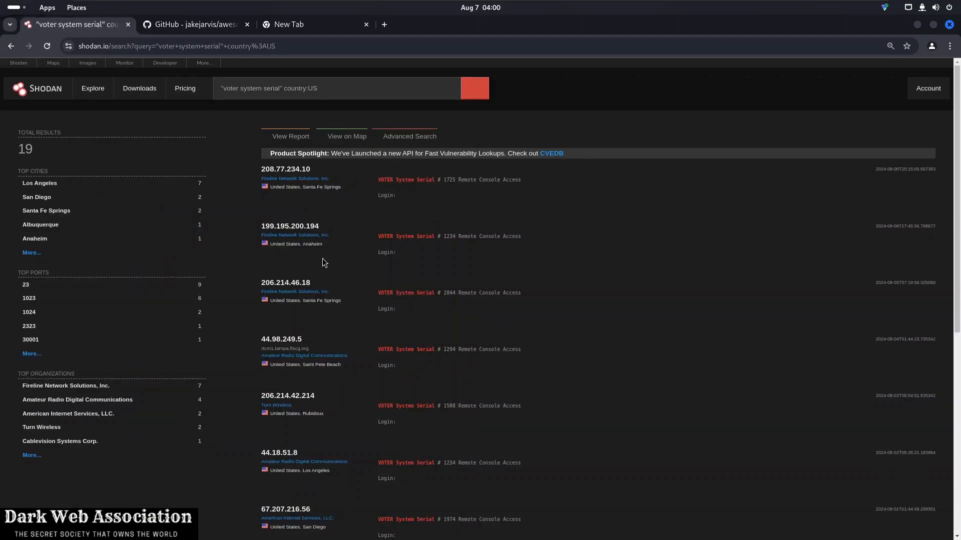
scroll(down, 3)
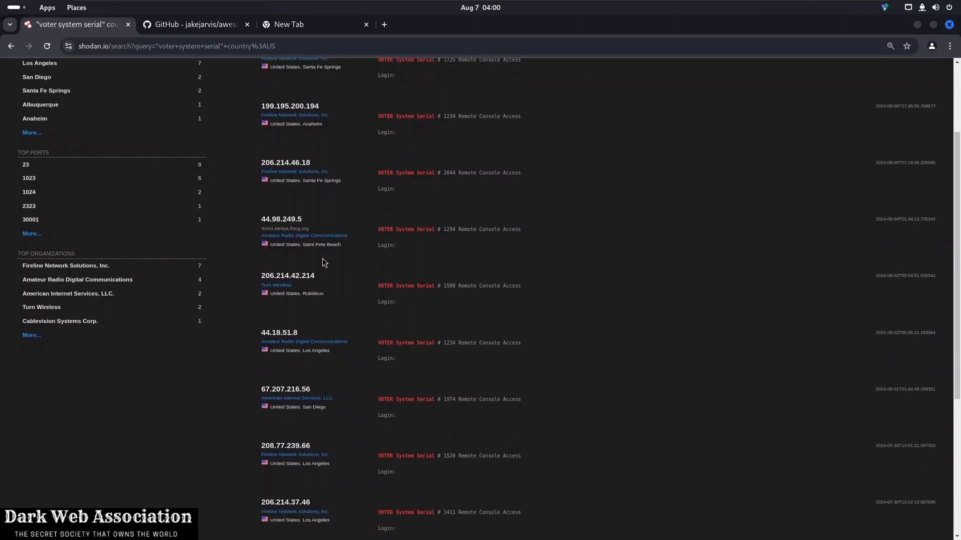
scroll(down, 3)
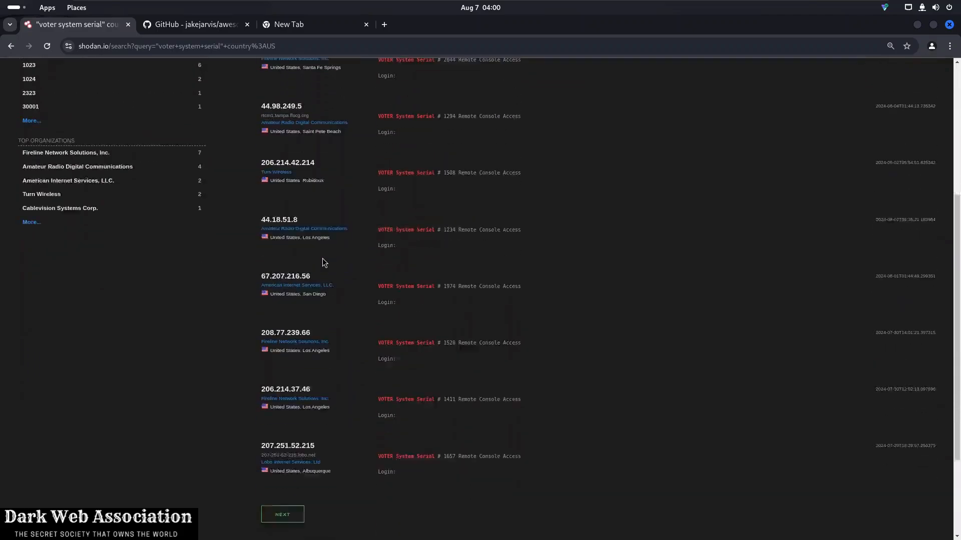
scroll(down, 3)
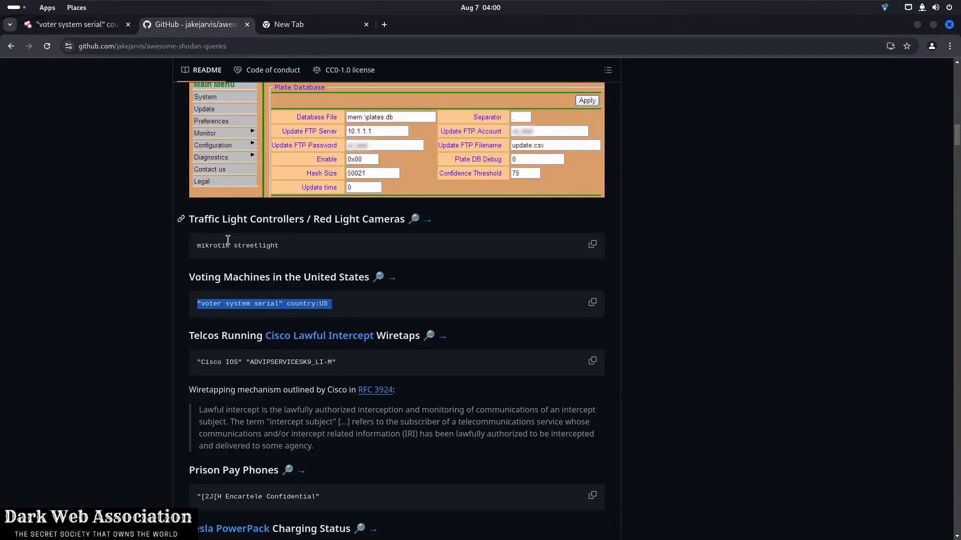
Scroll to Maritime Satellites and copy the query "Cobham SATCOM" OR ("Sailor" "VSAT")
scroll(down, 3)
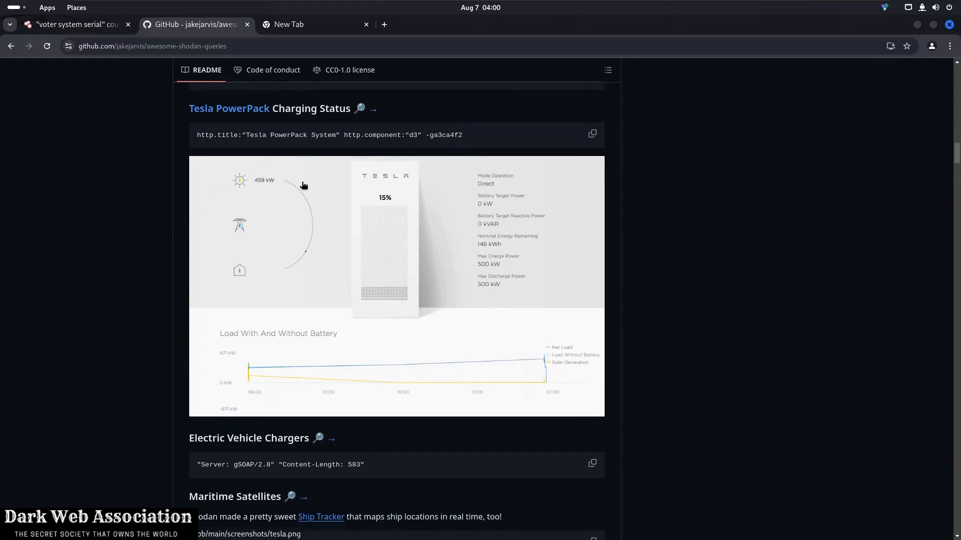
scroll(down, 3)
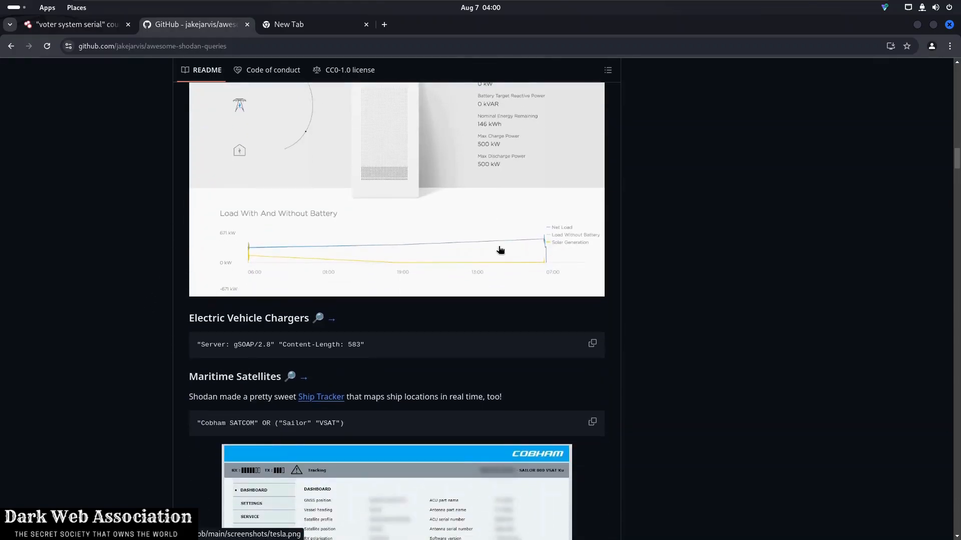
scroll(down, 3)
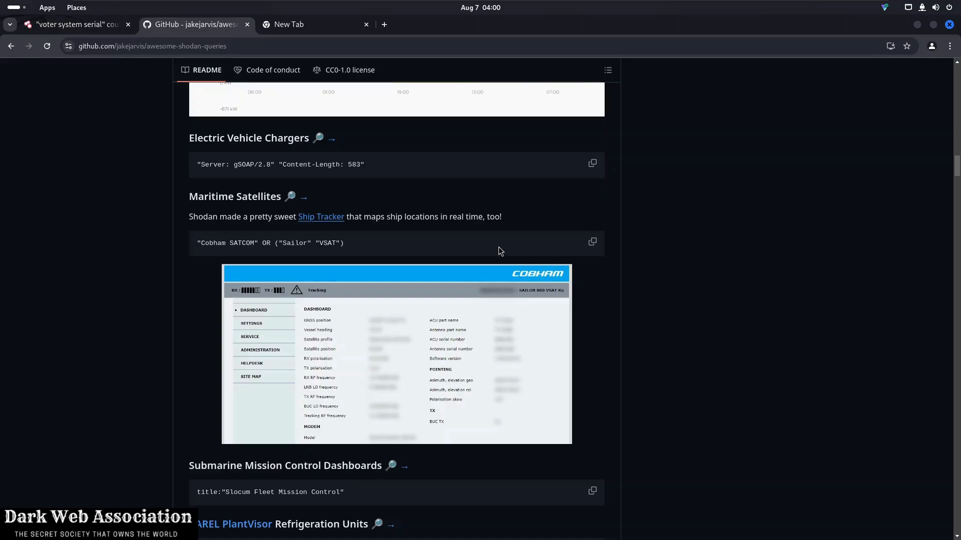
scroll(down, 3)
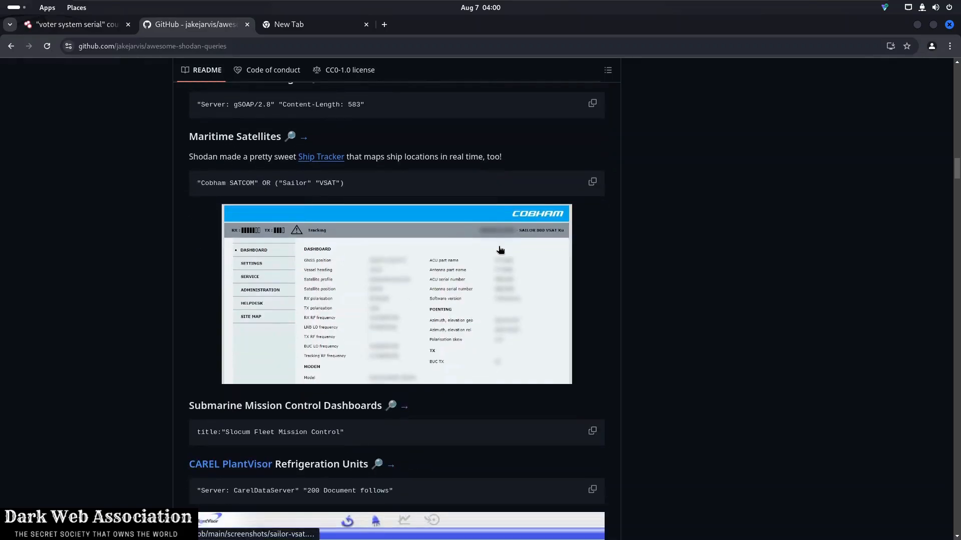
scroll(down, 3)
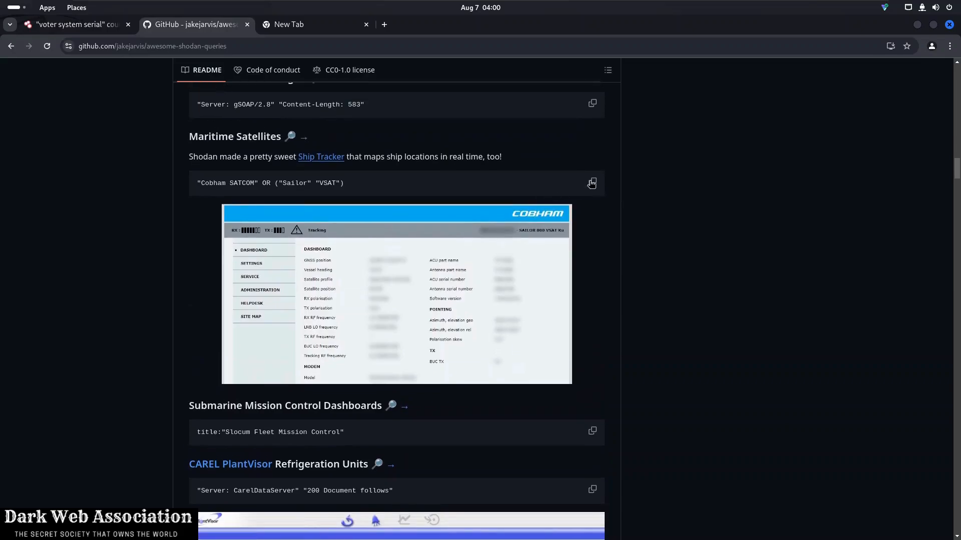
click(591, 183)
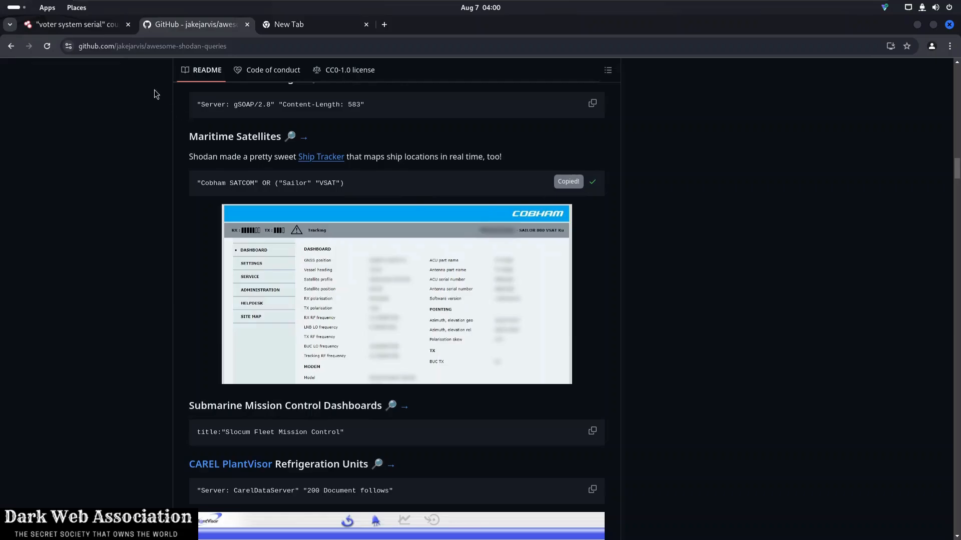
Run the ("Sailor" "VSAT") query and open the Trondheim host 213.234.82.147 in a new tab
click(73, 24)
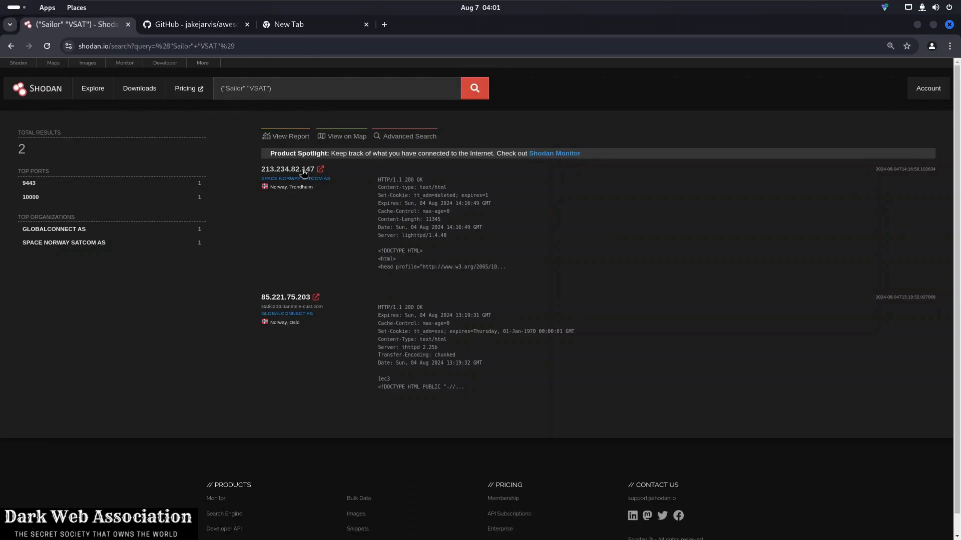
mouse_move(309, 177)
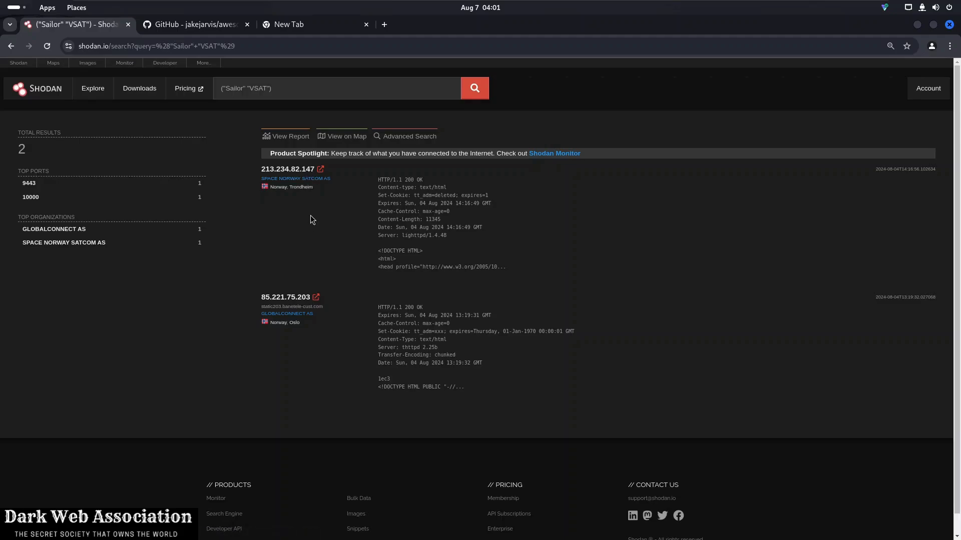
mouse_move(311, 200)
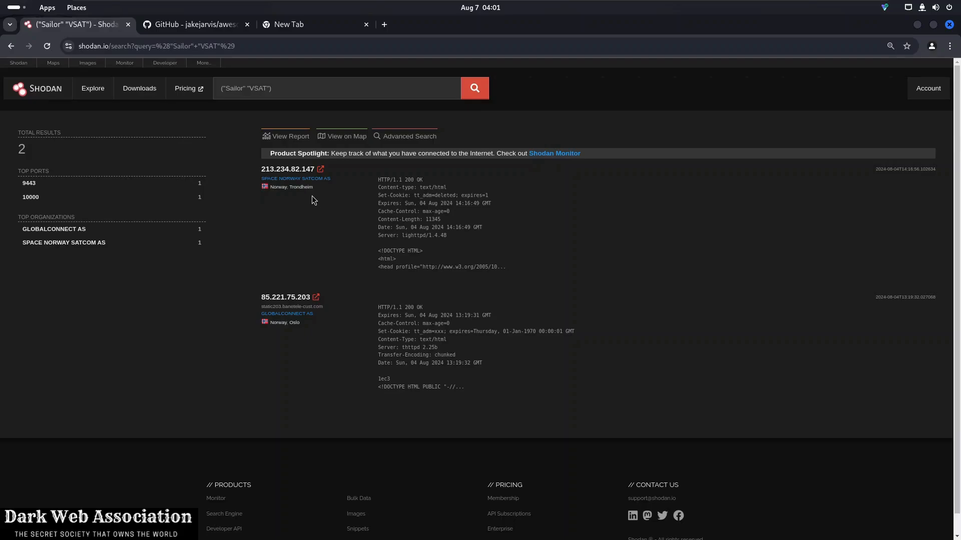
click(320, 169)
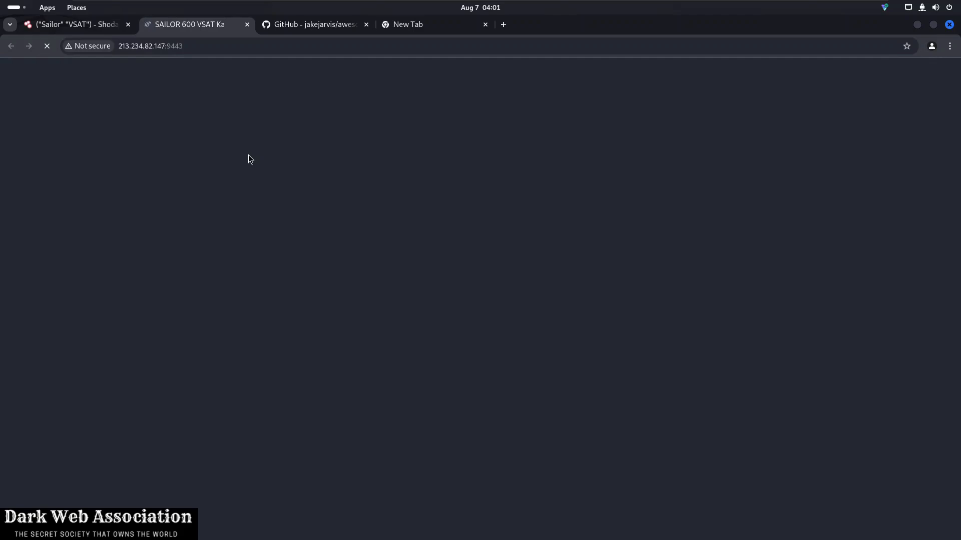
mouse_move(262, 197)
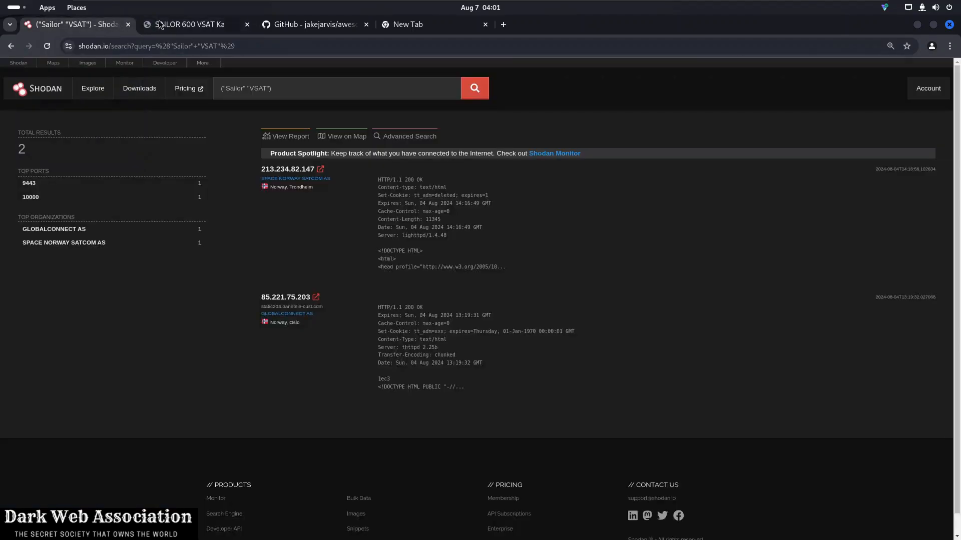
Review the SAILOR 600 VSAT dashboard's GNSS, satellite and modem details, then request ADMINISTRATION
click(190, 25)
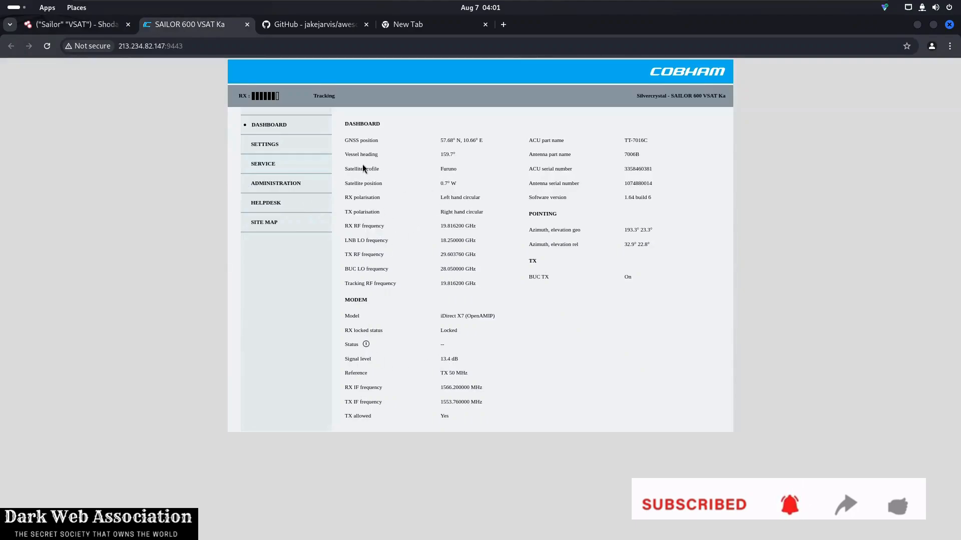
double_click(369, 154)
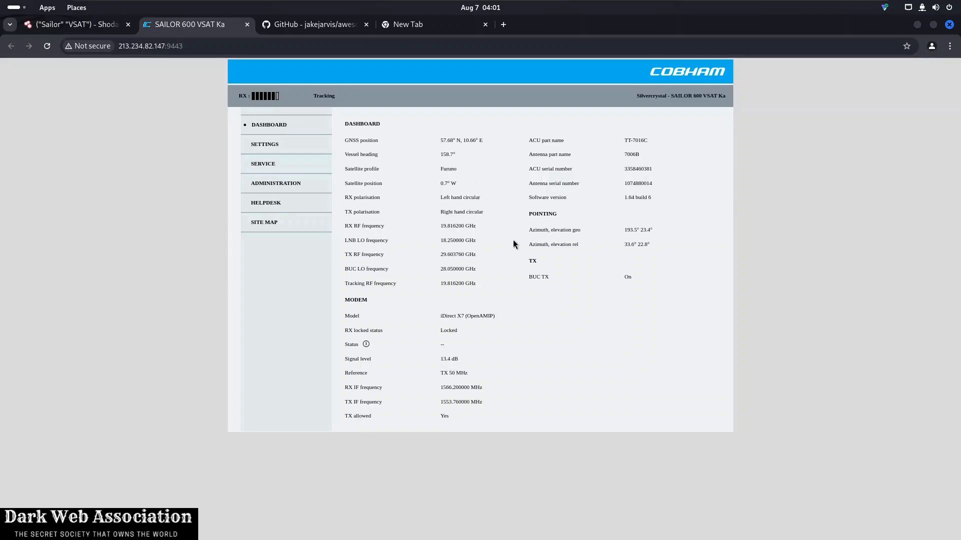
drag(573, 245, 649, 244)
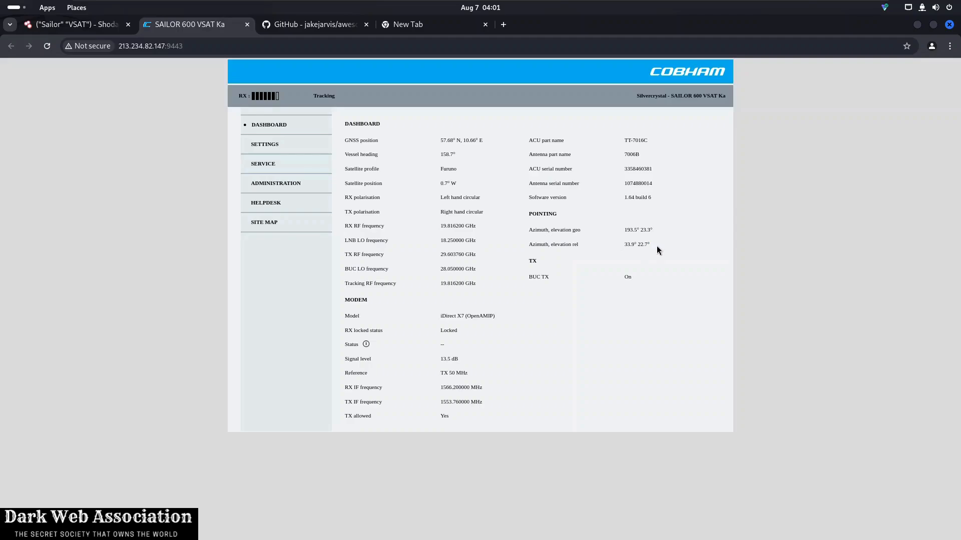
mouse_move(633, 255)
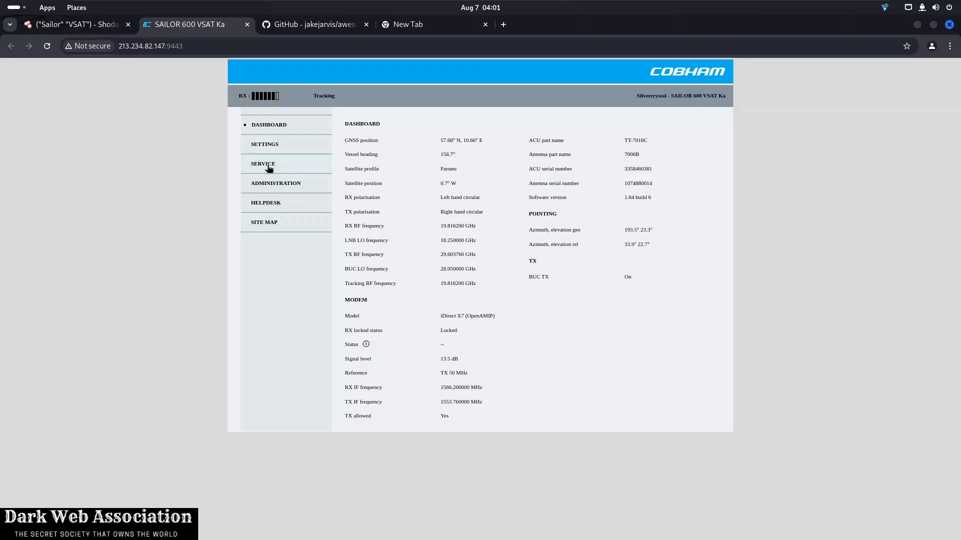
mouse_move(264, 144)
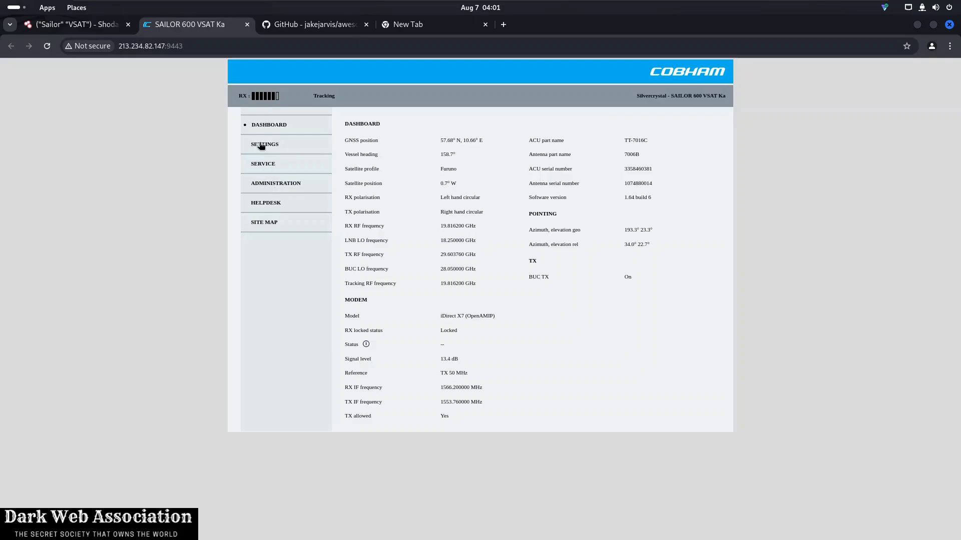
mouse_move(243, 151)
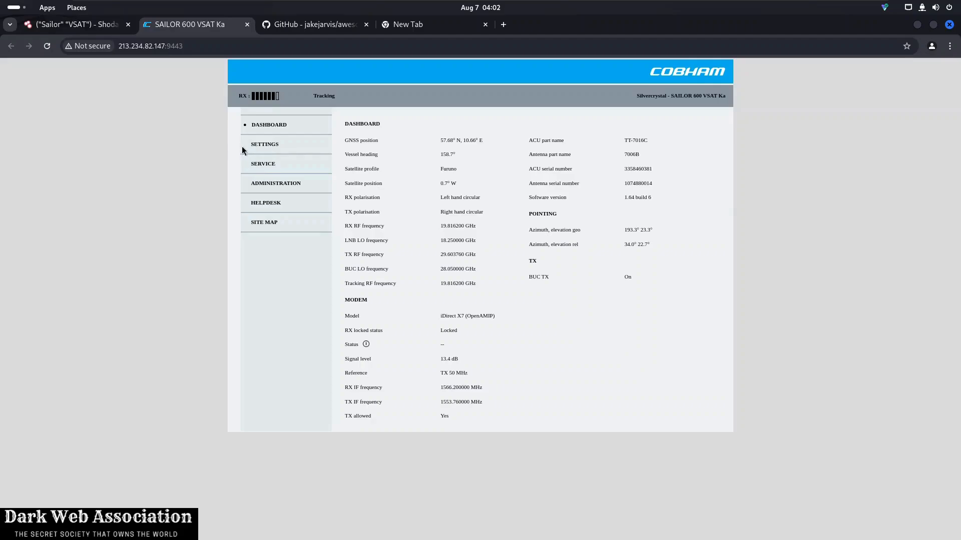
mouse_move(191, 99)
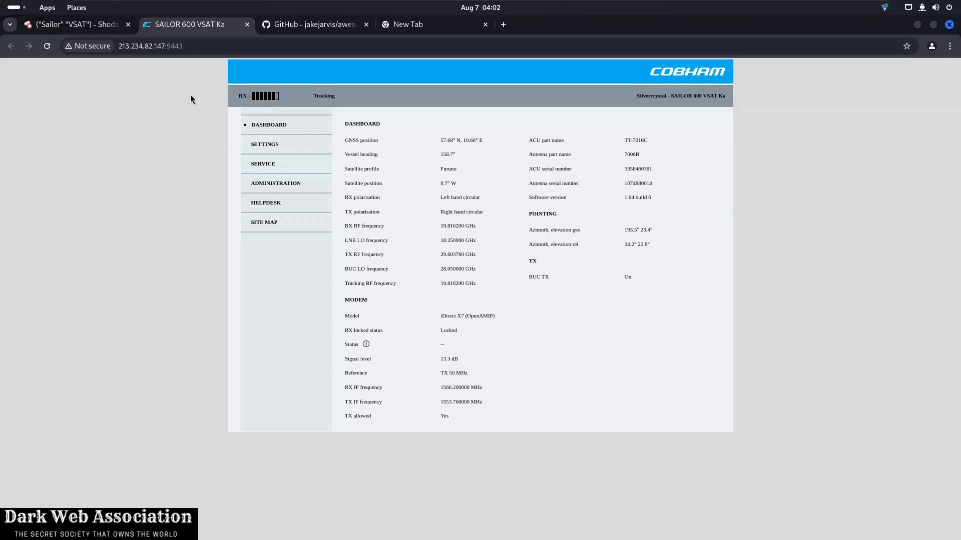
mouse_move(325, 264)
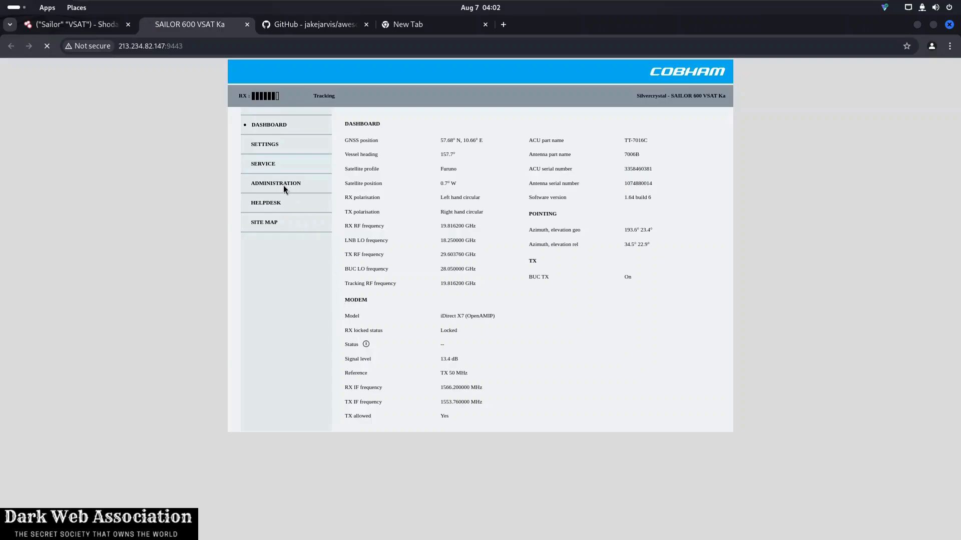
click(275, 183)
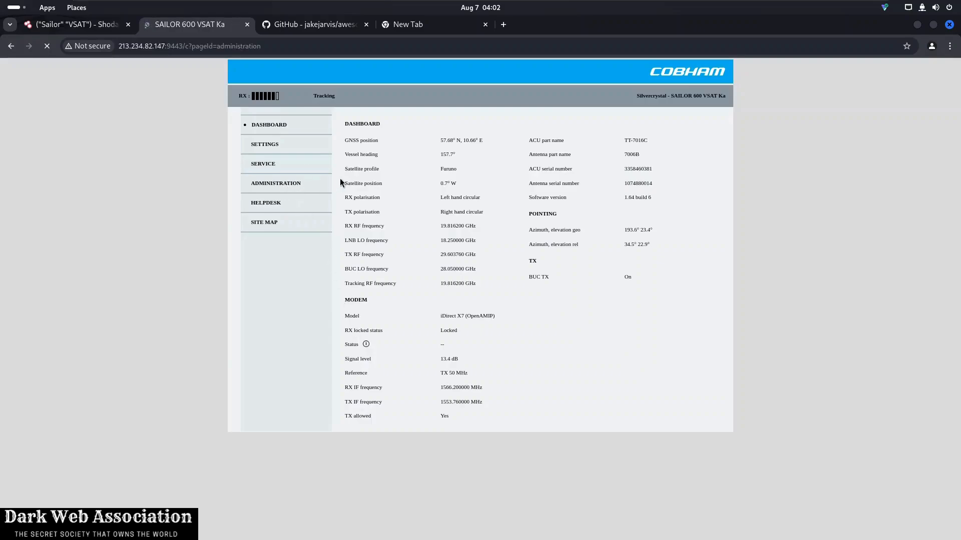
Bring up the Administration user login form, then request the SERVICE section
click(275, 182)
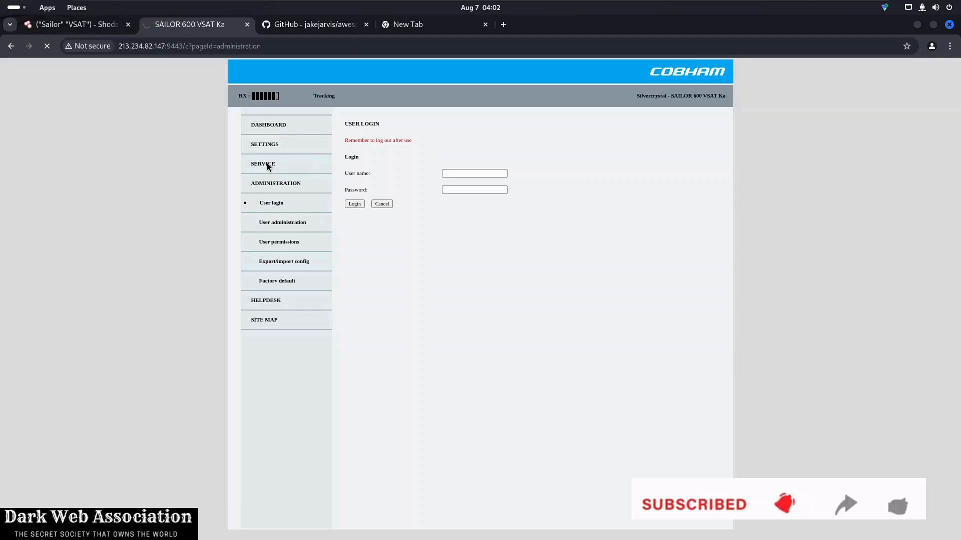
click(263, 164)
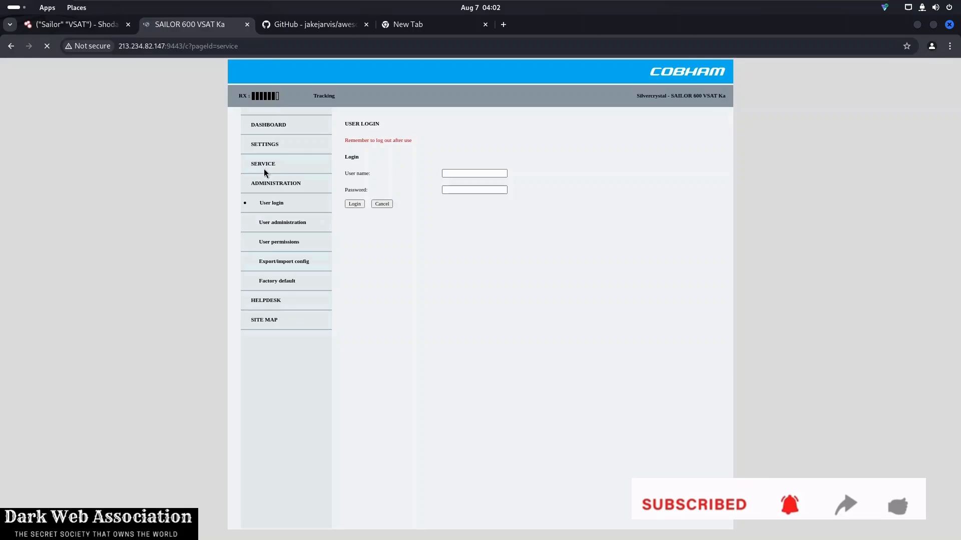